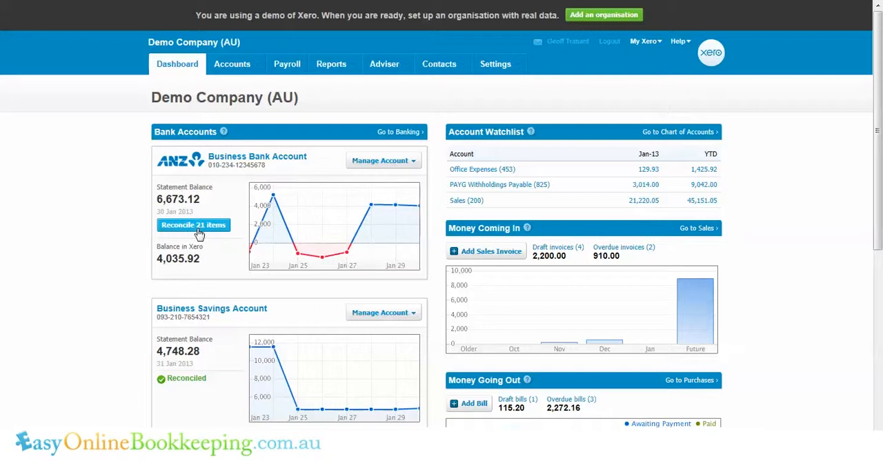
{"action": "mouse_move", "coordinate": [200, 235]}
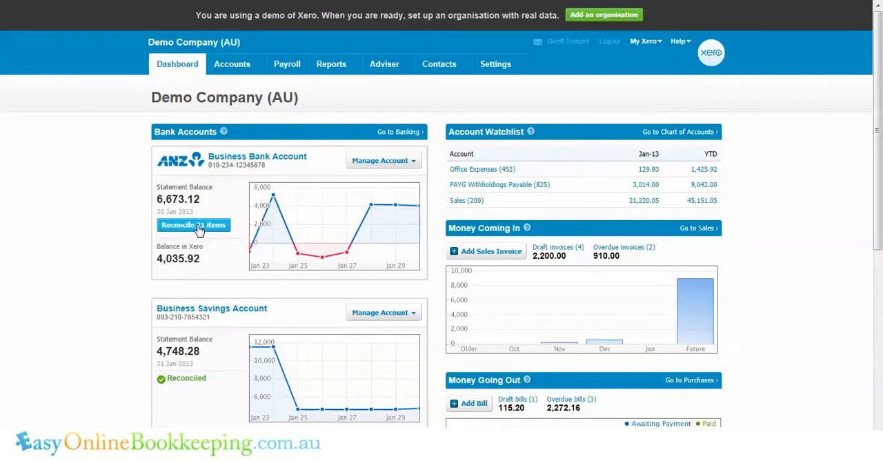
Begin reconciling and draft the $15.75 Copper St Bakery line to 429 General Expenses, No GST
{"action": "left_click", "coordinate": [193, 225]}
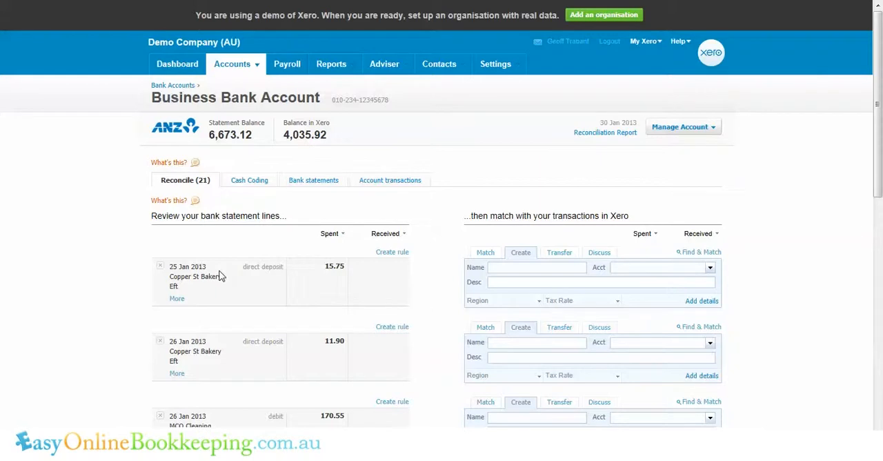
{"action": "mouse_move", "coordinate": [229, 316]}
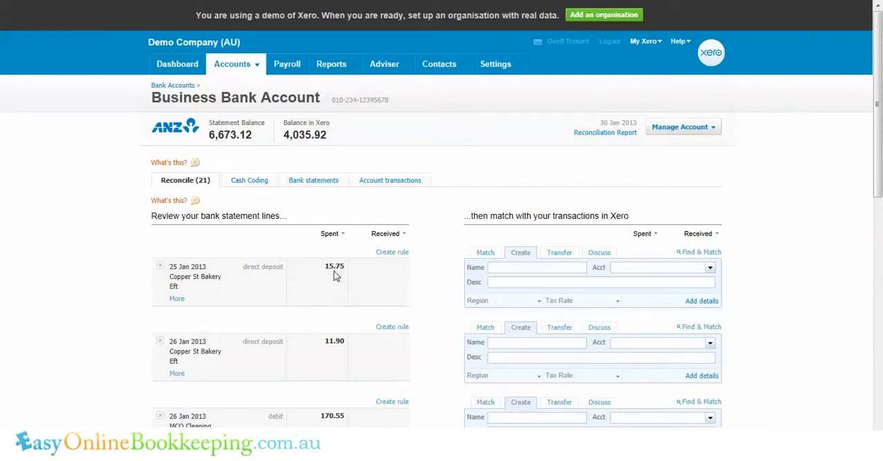
{"action": "mouse_move", "coordinate": [261, 283]}
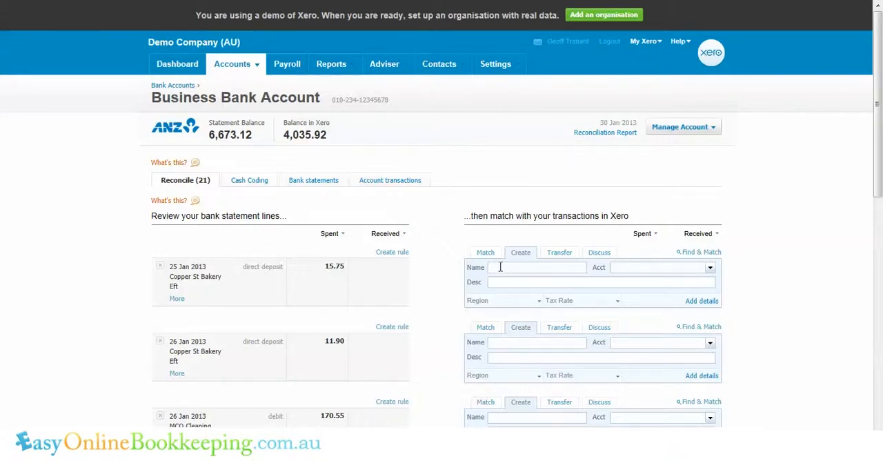
{"action": "type", "text": "Copper St Bake"}
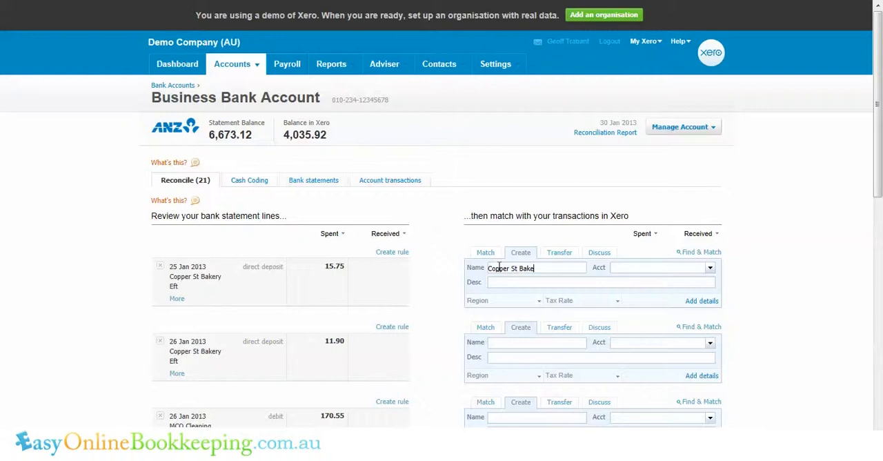
{"action": "type", "text": "ge"}
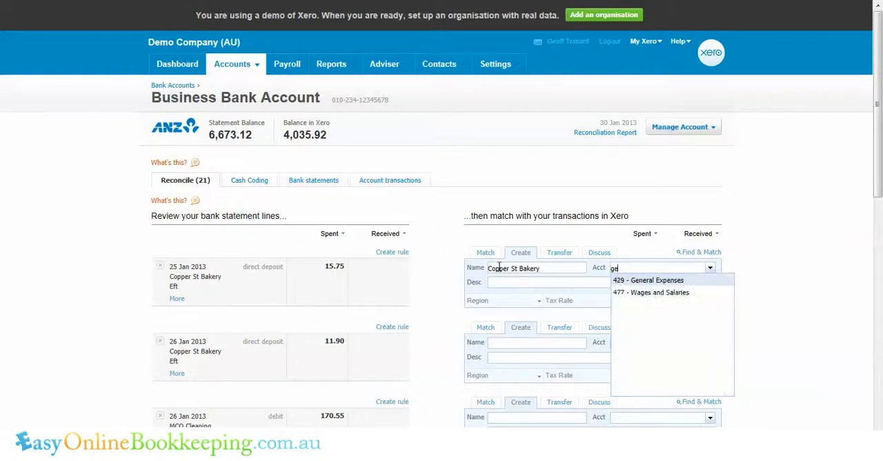
{"action": "left_click", "coordinate": [647, 280]}
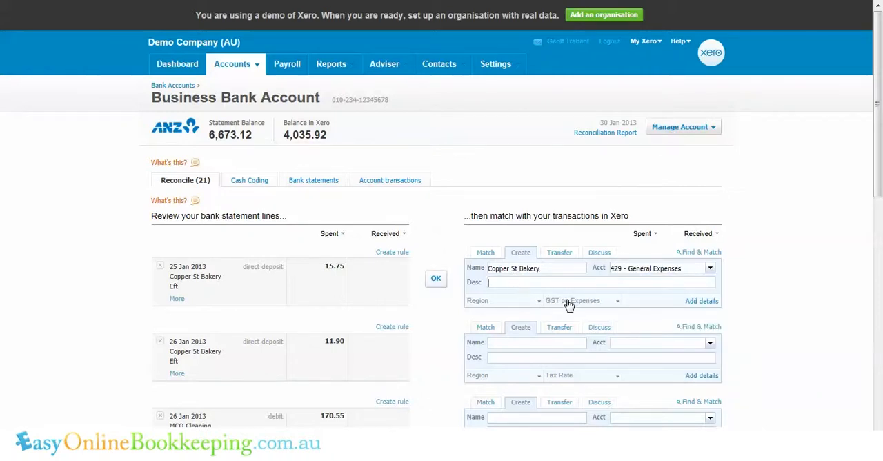
{"action": "left_click", "coordinate": [581, 300]}
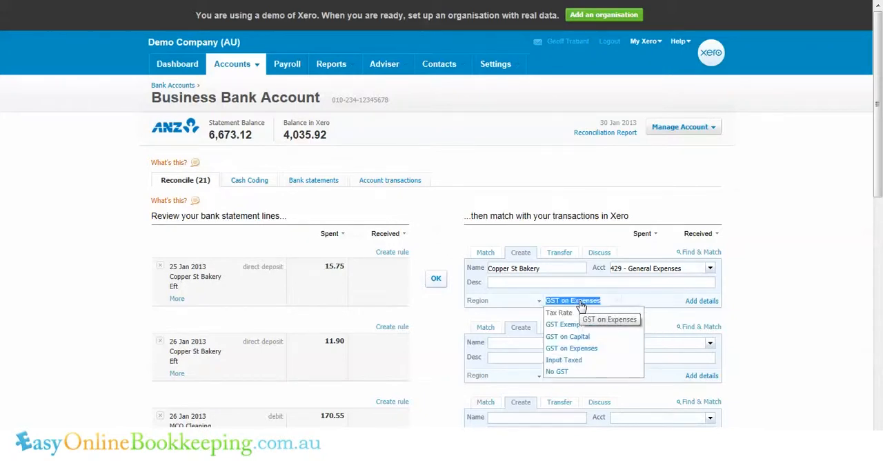
{"action": "left_click", "coordinate": [556, 371]}
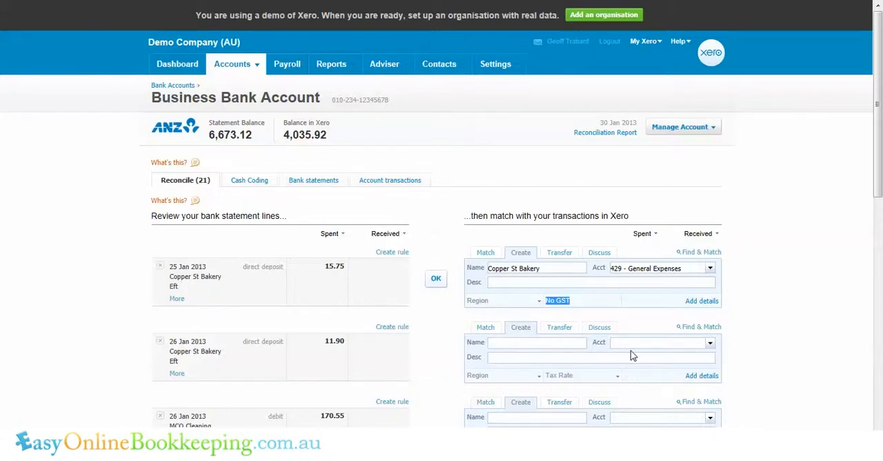
{"action": "mouse_move", "coordinate": [430, 358]}
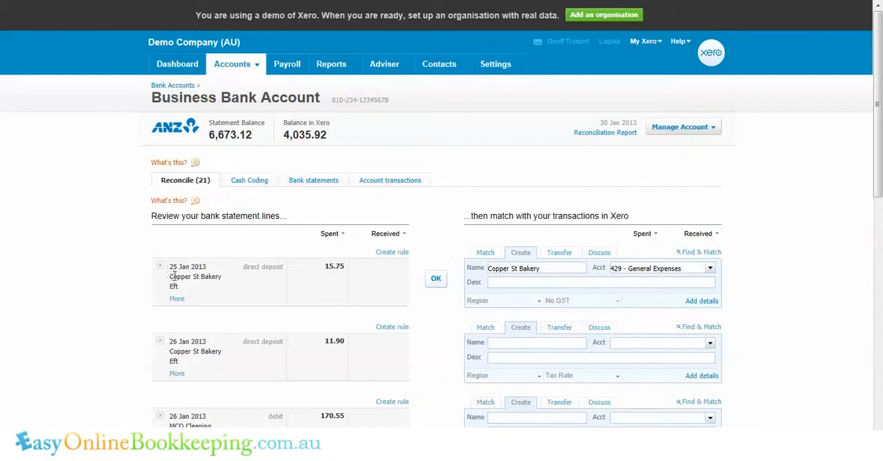
{"action": "mouse_move", "coordinate": [234, 253]}
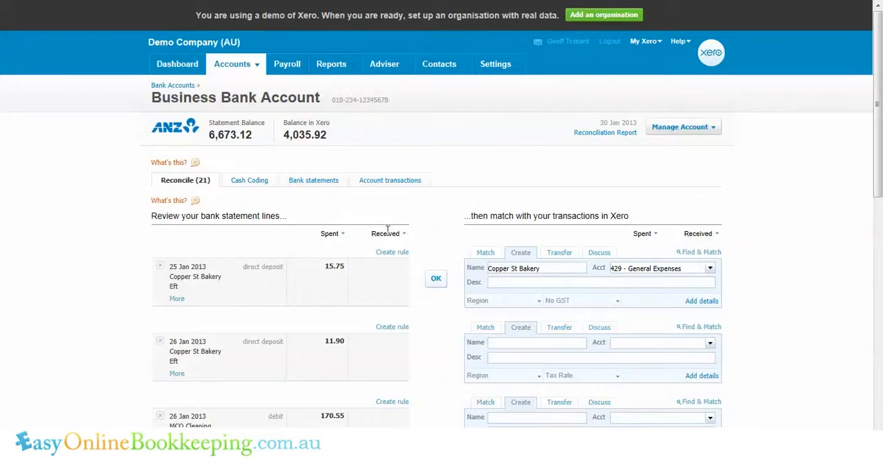
{"action": "mouse_move", "coordinate": [445, 233]}
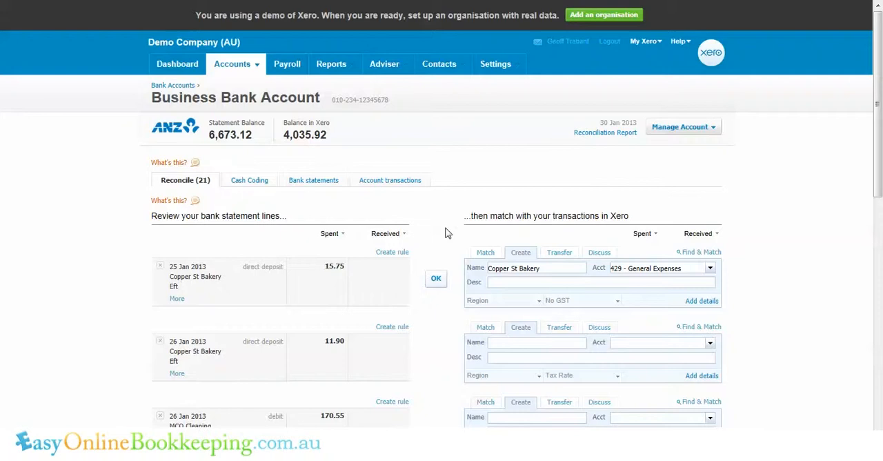
{"action": "mouse_move", "coordinate": [431, 237]}
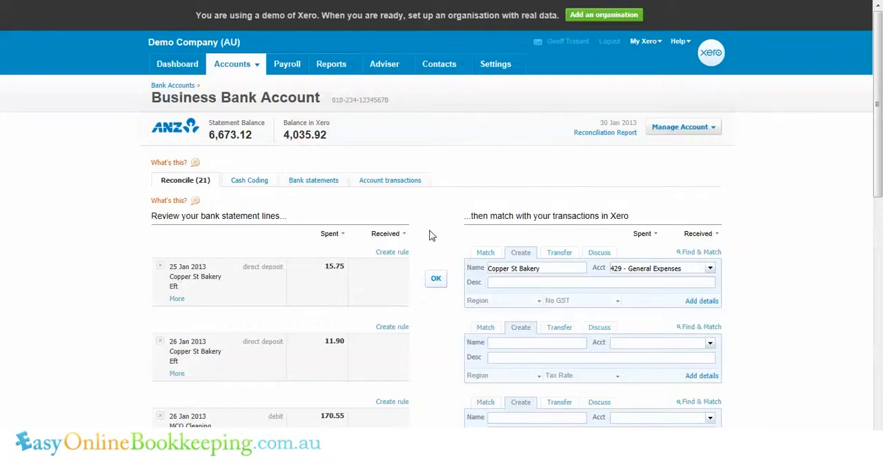
{"action": "mouse_move", "coordinate": [400, 251]}
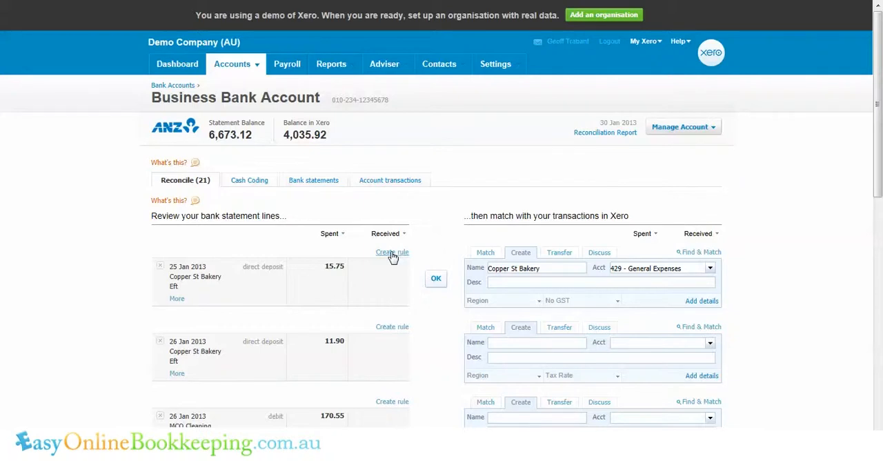
Start a bank rule from the bakery line and remove the Description equals Eft condition
{"action": "left_click", "coordinate": [392, 252]}
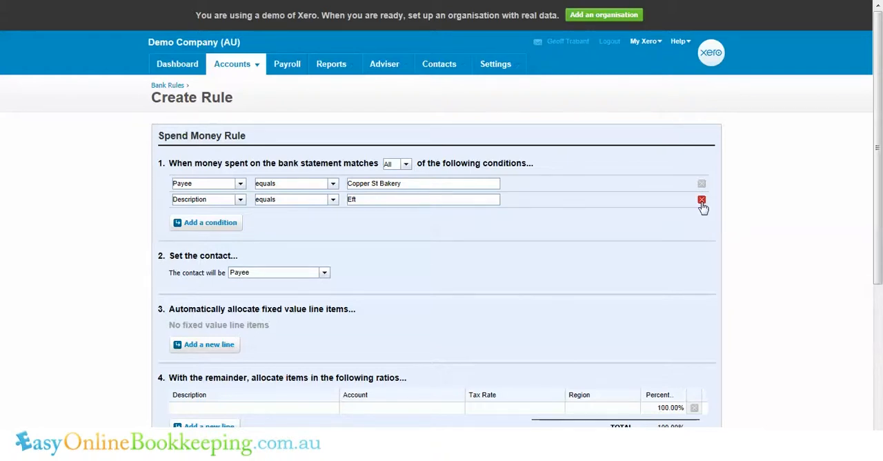
{"action": "left_click", "coordinate": [701, 199]}
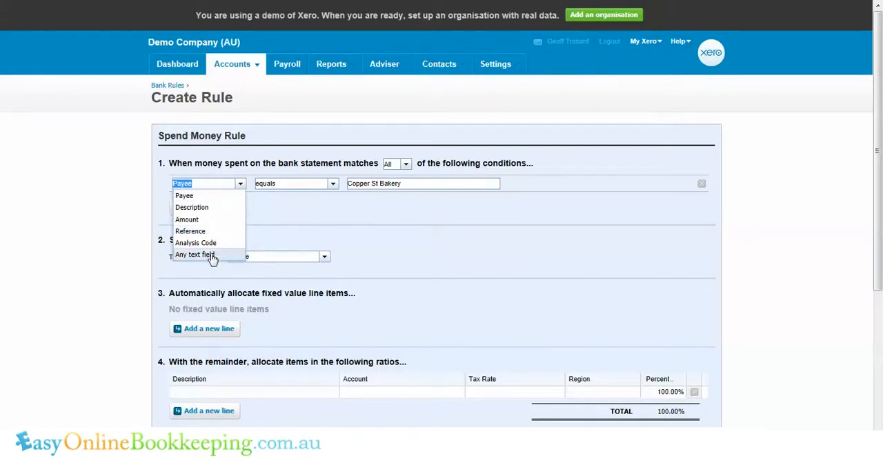
{"action": "mouse_move", "coordinate": [208, 242]}
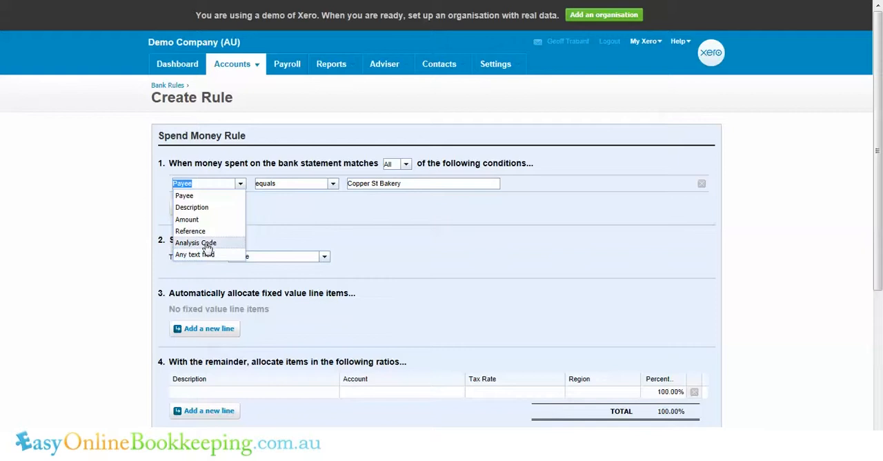
{"action": "mouse_move", "coordinate": [200, 198]}
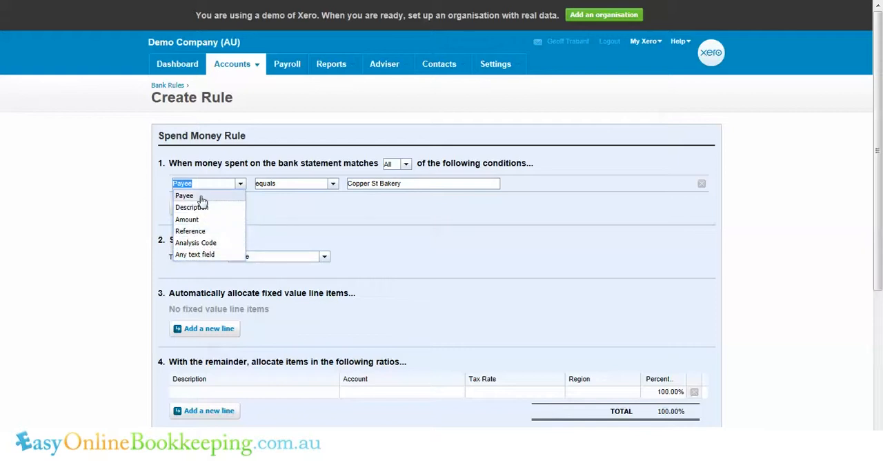
{"action": "mouse_move", "coordinate": [213, 255]}
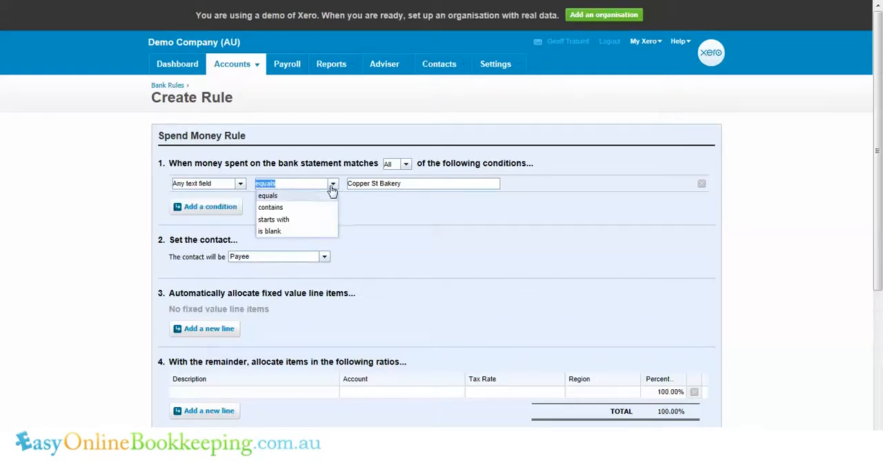
{"action": "mouse_move", "coordinate": [293, 207]}
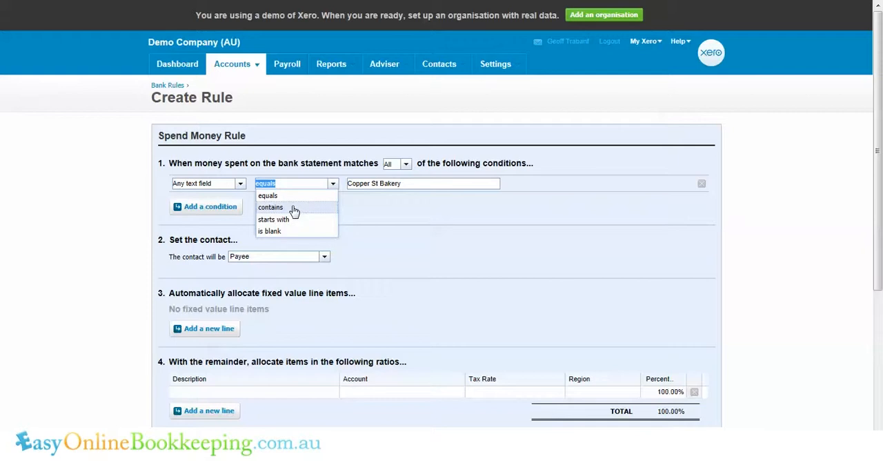
Set the condition to 'contains Copper St Bakery' and assign contact Copper St Bakery
{"action": "left_click", "coordinate": [270, 207]}
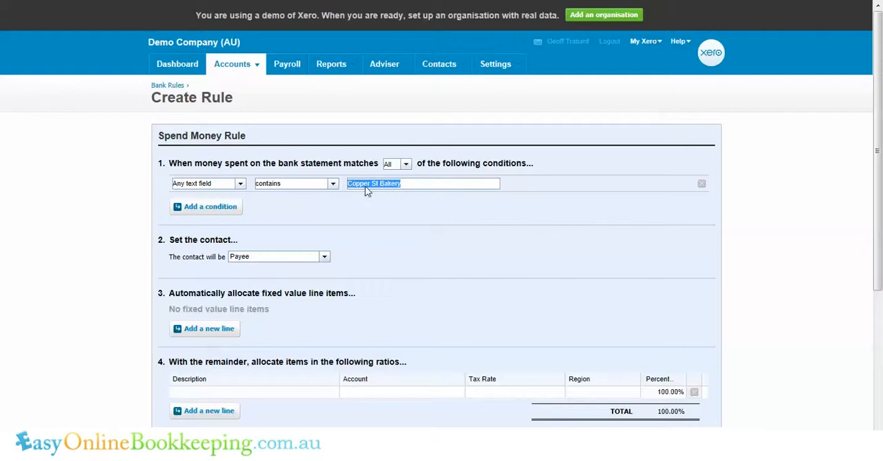
{"action": "left_click", "coordinate": [422, 183]}
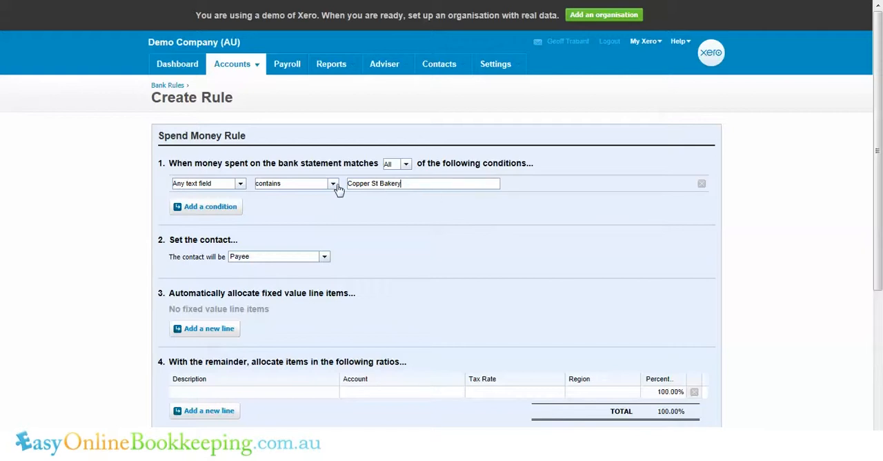
{"action": "mouse_move", "coordinate": [331, 247]}
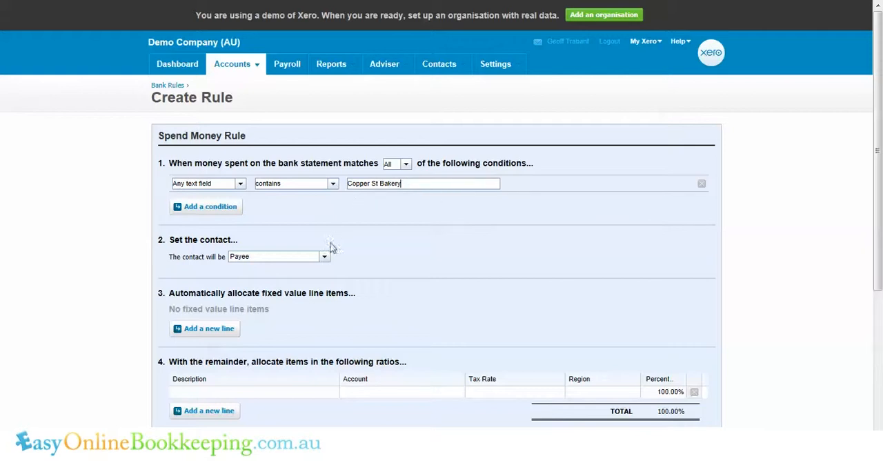
{"action": "left_click", "coordinate": [276, 256]}
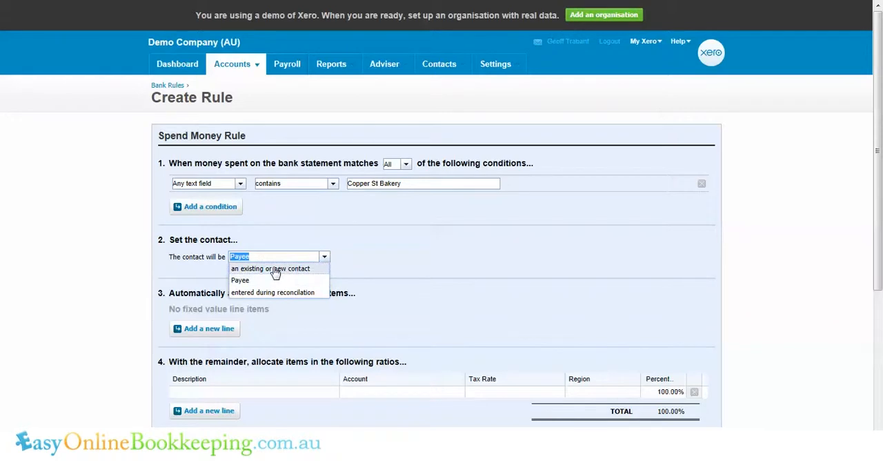
{"action": "left_click", "coordinate": [270, 269]}
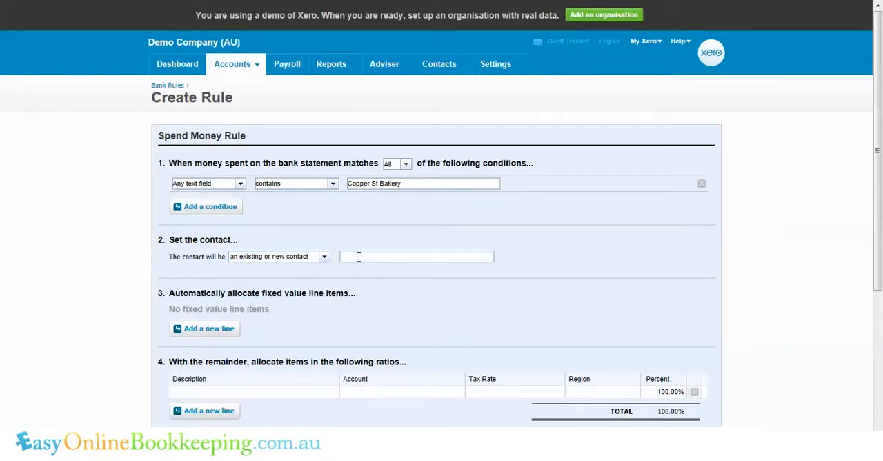
{"action": "type", "text": "Copper"}
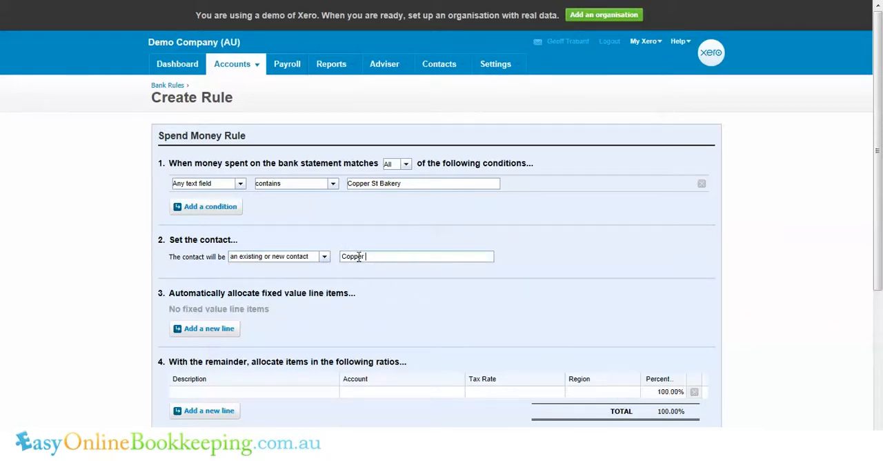
{"action": "type", "text": "St Bakery"}
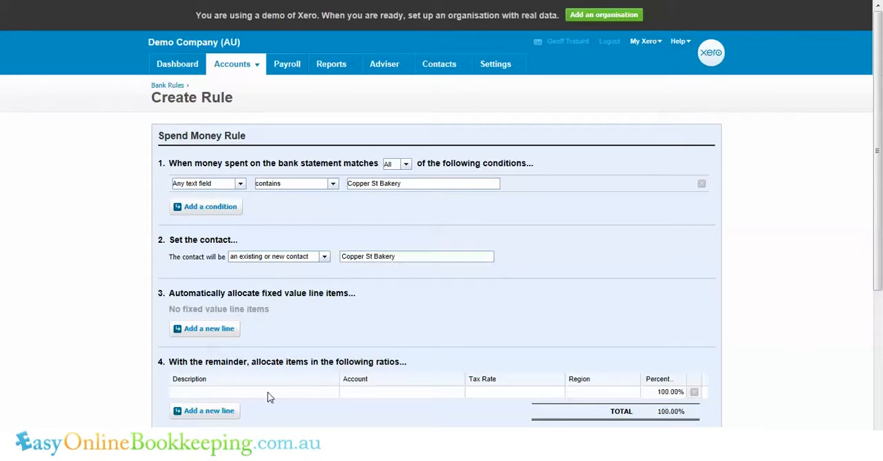
Allocate the remaining spend to 429 - General Expenses with tax rate No GST
{"action": "left_click", "coordinate": [252, 392]}
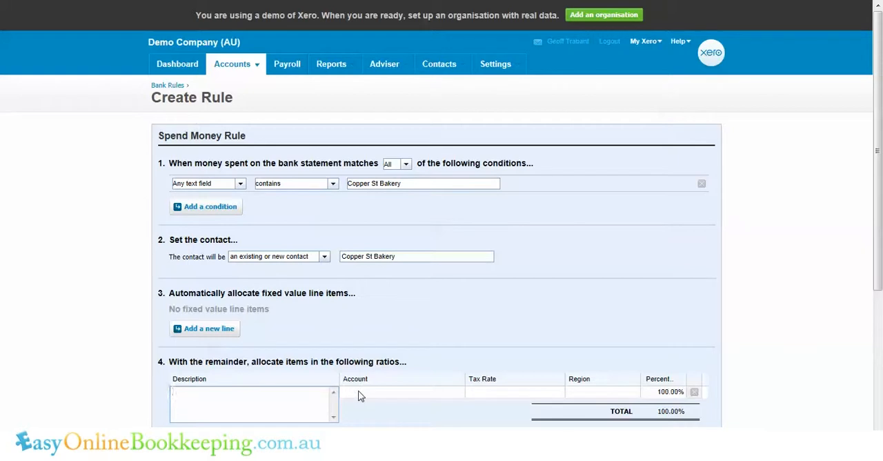
{"action": "type", "text": "gener"}
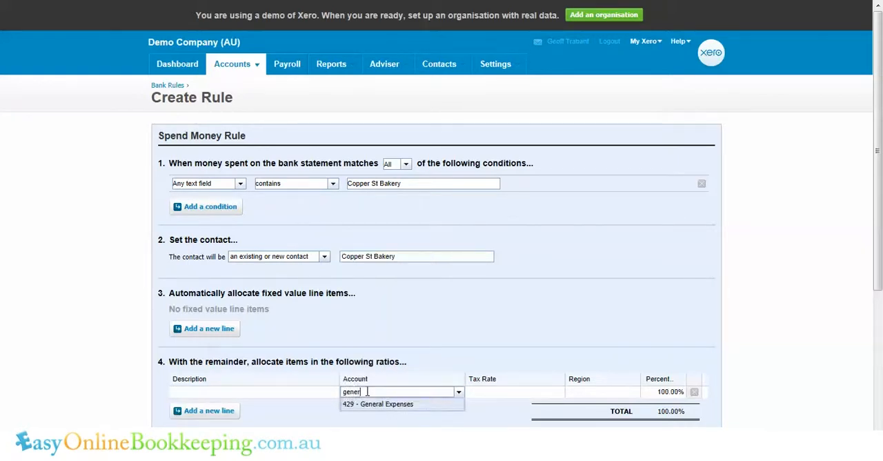
{"action": "left_click", "coordinate": [377, 404]}
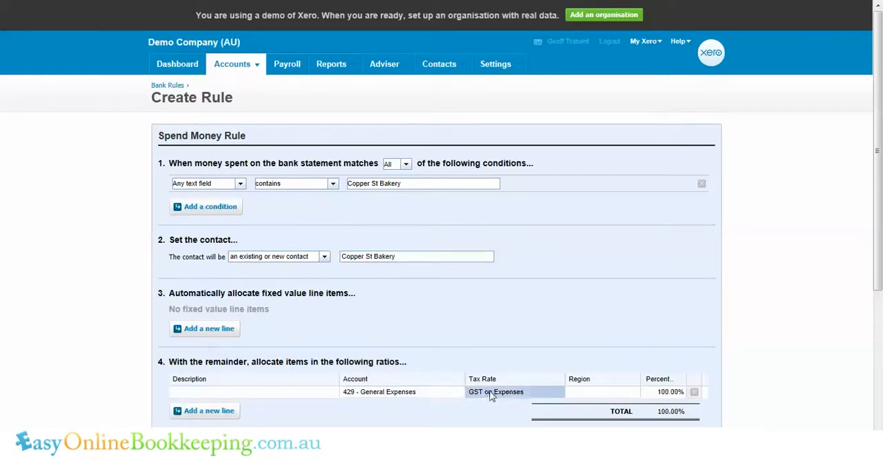
{"action": "type", "text": "no"}
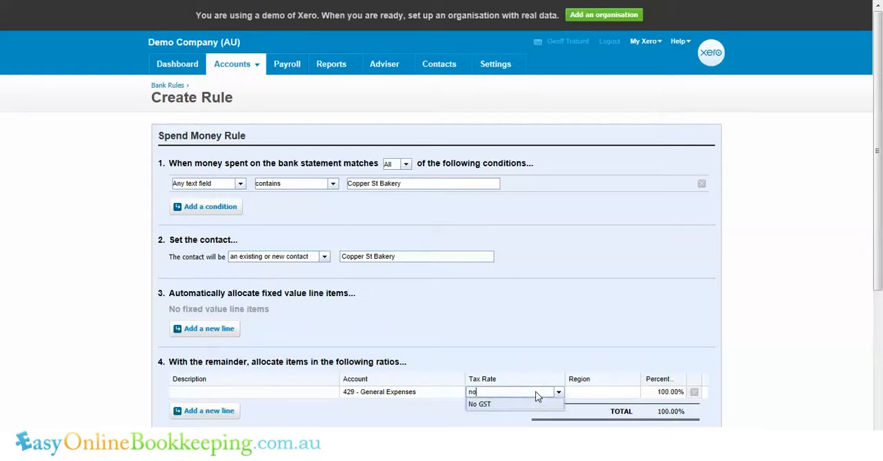
{"action": "left_click", "coordinate": [480, 404]}
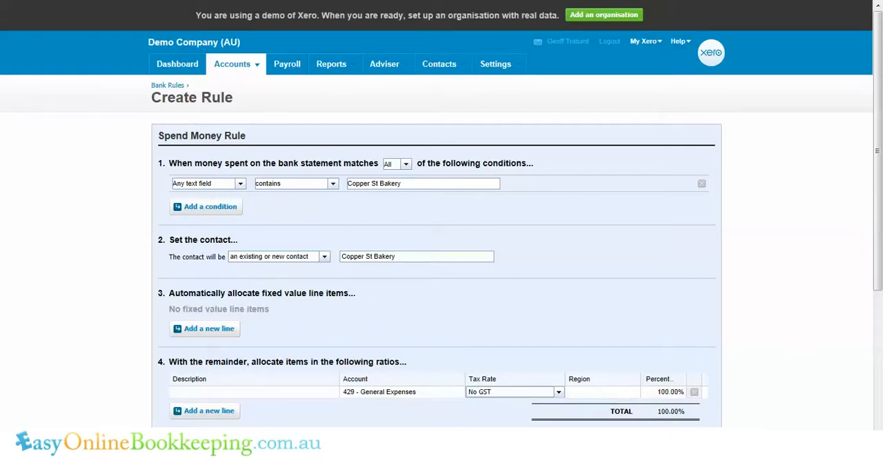
{"action": "scroll", "scroll_direction": "down", "scroll_amount": 3}
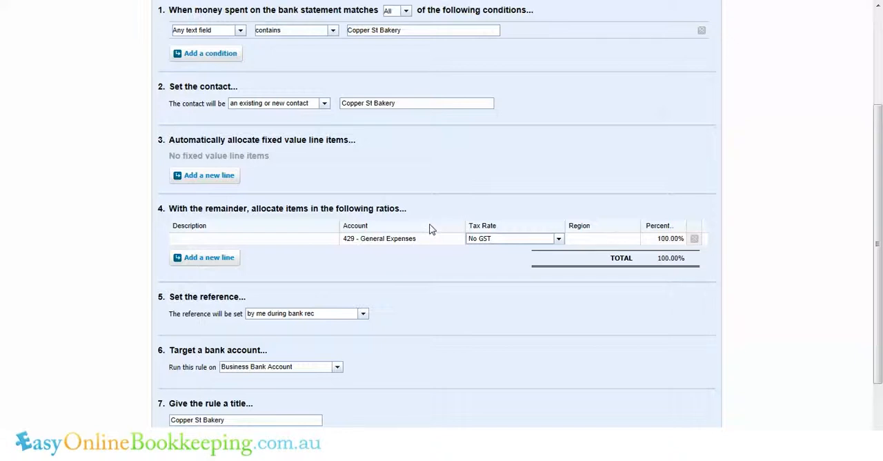
{"action": "mouse_move", "coordinate": [424, 223]}
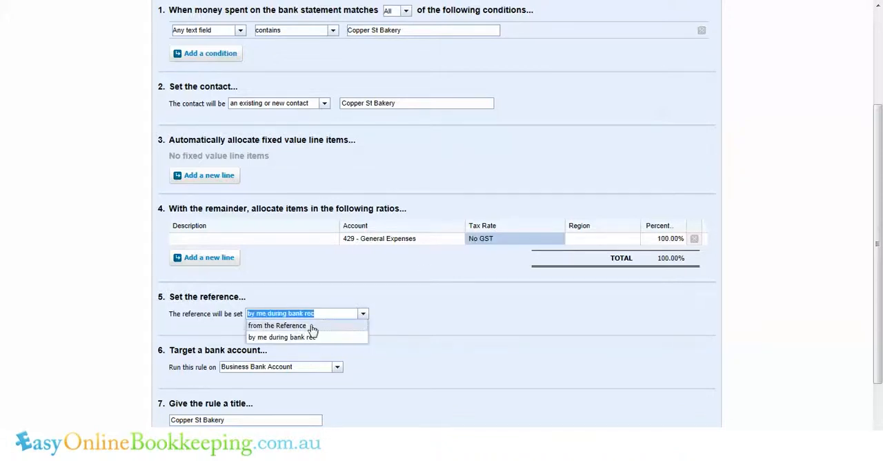
Take the reference from the statement Reference and keep Business Bank Account as target
{"action": "left_click", "coordinate": [277, 324]}
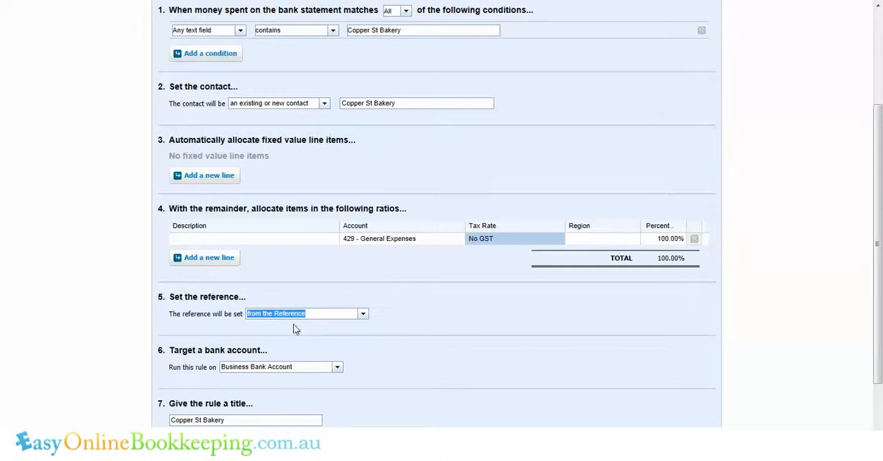
{"action": "scroll", "scroll_direction": "down", "scroll_amount": 3}
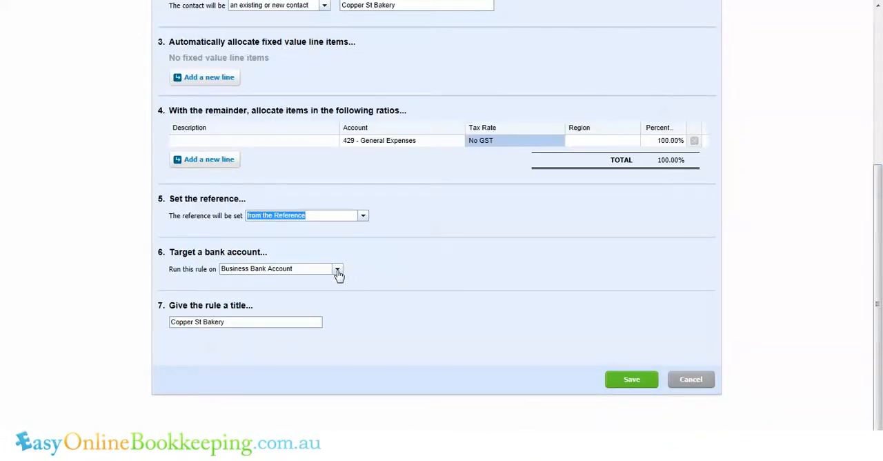
{"action": "left_click", "coordinate": [338, 268]}
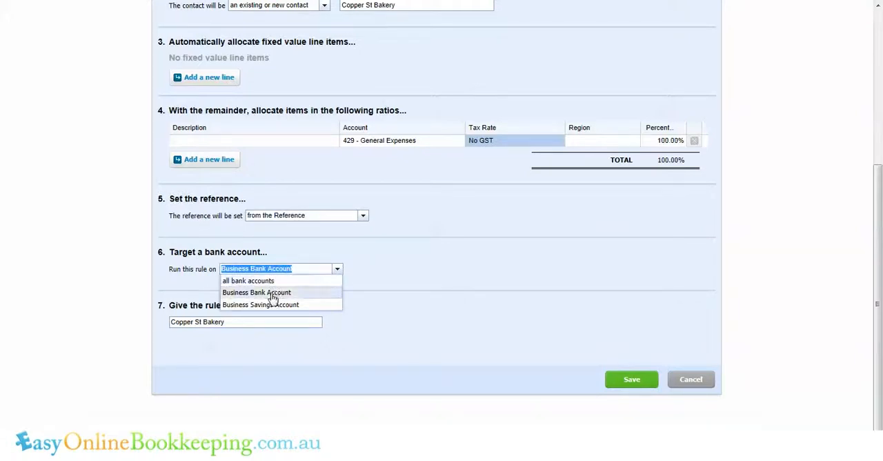
{"action": "left_click", "coordinate": [256, 292]}
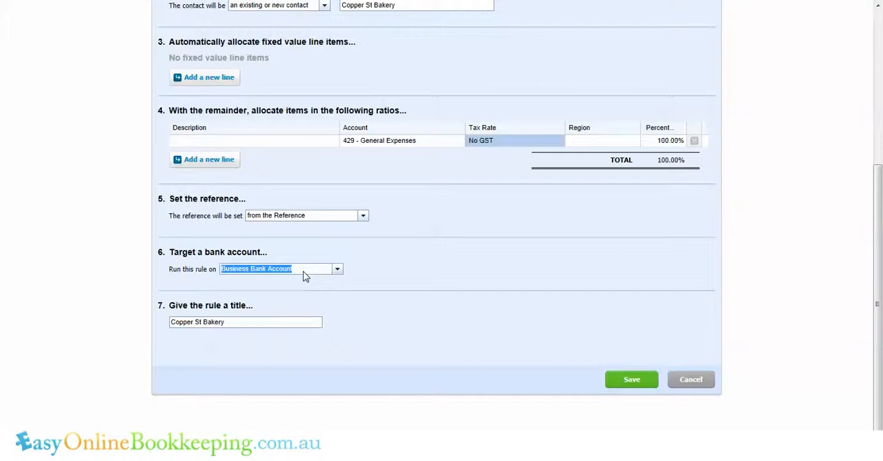
{"action": "mouse_move", "coordinate": [373, 271]}
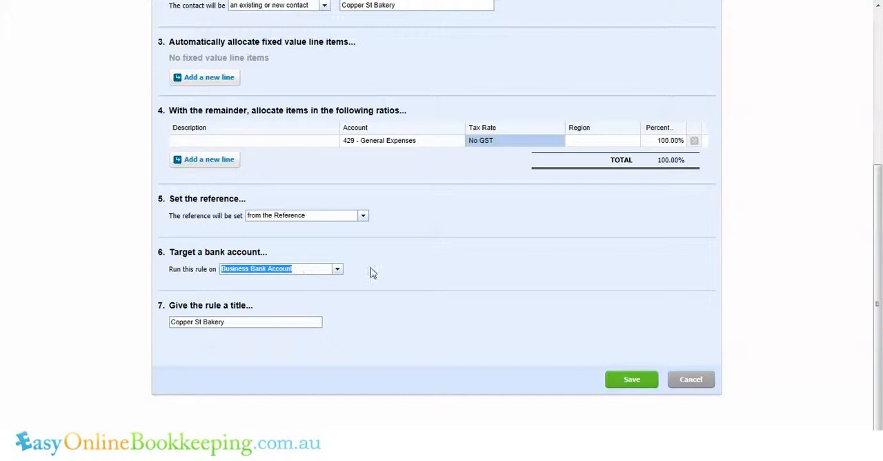
{"action": "mouse_move", "coordinate": [368, 268]}
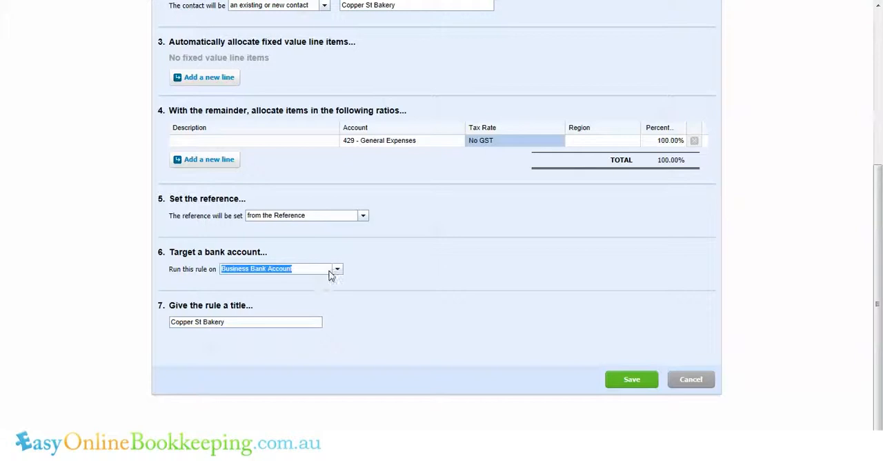
{"action": "mouse_move", "coordinate": [358, 271]}
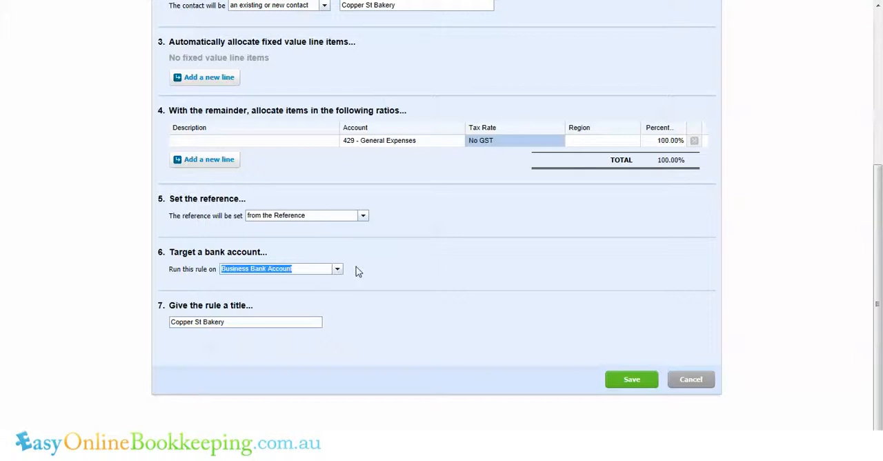
Retitle the rule Copper St Bakery (429) and save it
{"action": "left_click", "coordinate": [245, 322]}
{"action": "type", "text": " ("}
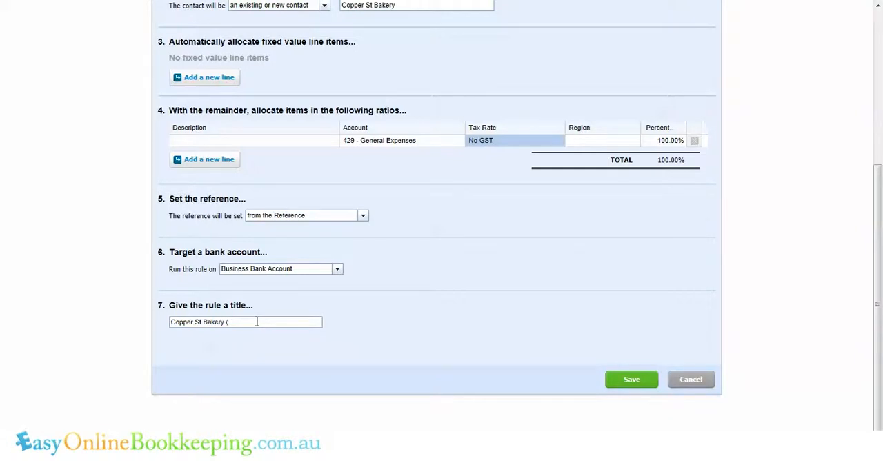
{"action": "type", "text": "429)"}
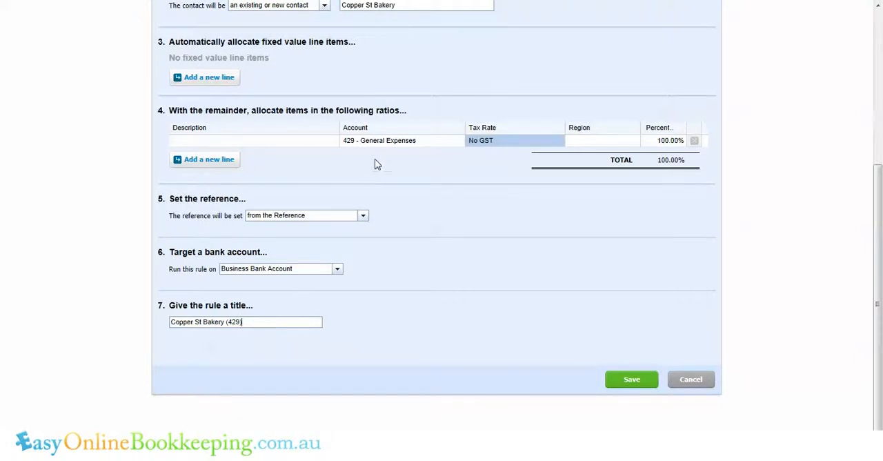
{"action": "mouse_move", "coordinate": [377, 145]}
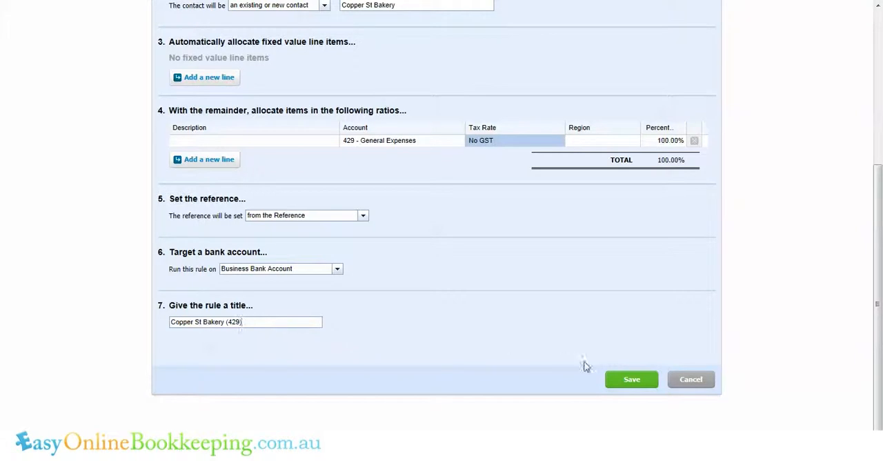
{"action": "left_click", "coordinate": [631, 378]}
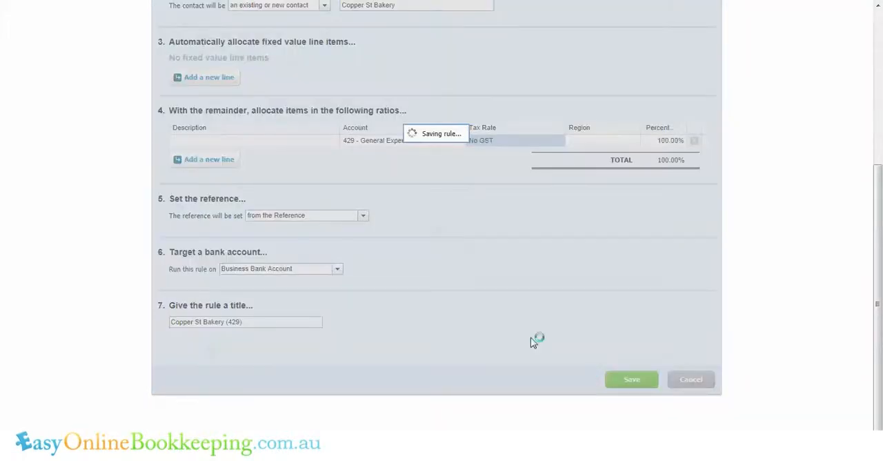
Confirm the save and start reconciling the Business Bank Account from Bank Rules
{"action": "left_click", "coordinate": [631, 379]}
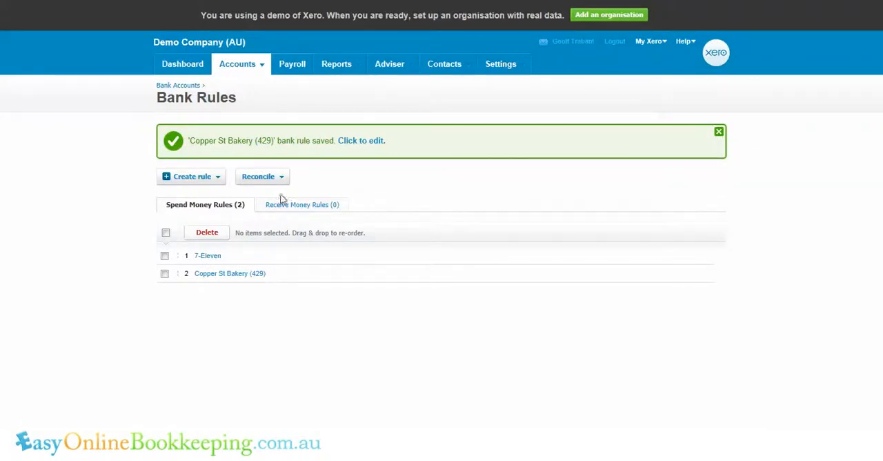
{"action": "left_click", "coordinate": [262, 176]}
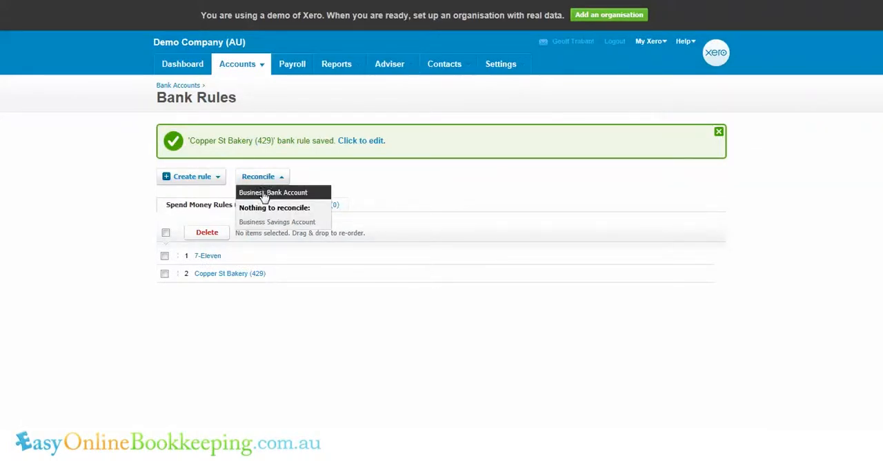
{"action": "left_click", "coordinate": [273, 192]}
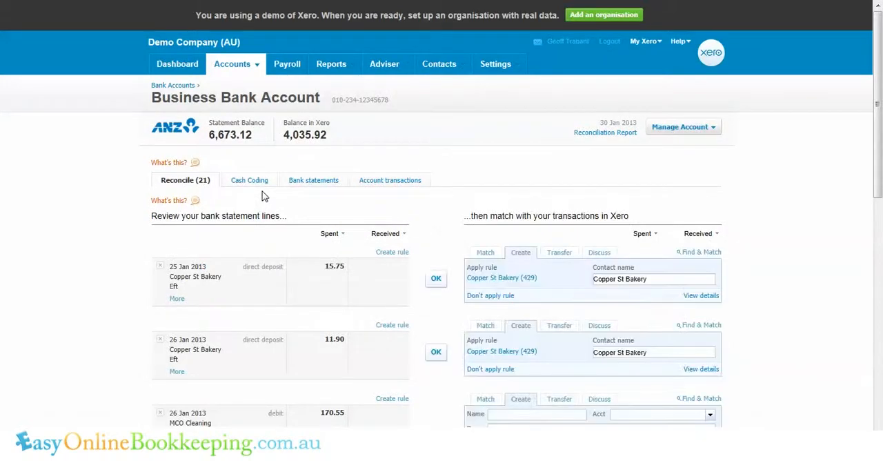
{"action": "mouse_move", "coordinate": [454, 285]}
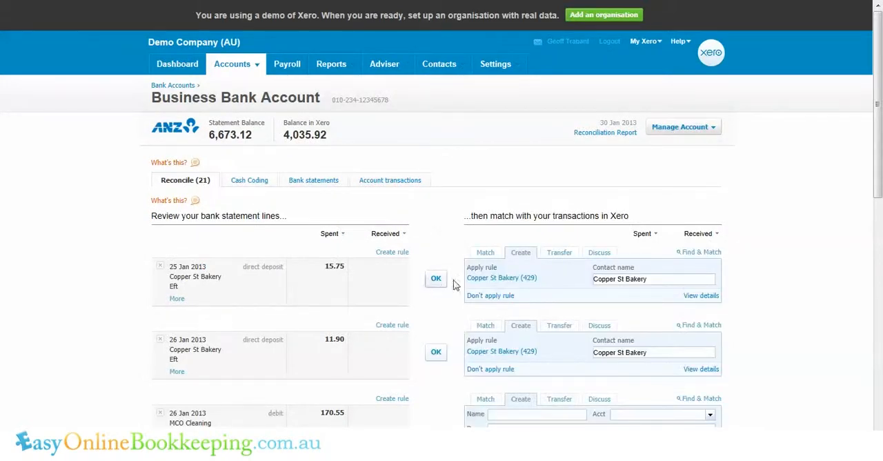
{"action": "mouse_move", "coordinate": [502, 277]}
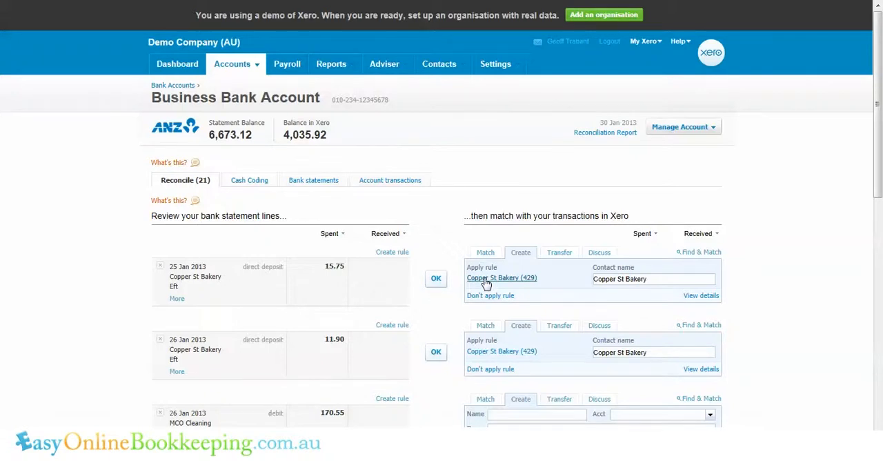
{"action": "mouse_move", "coordinate": [190, 288]}
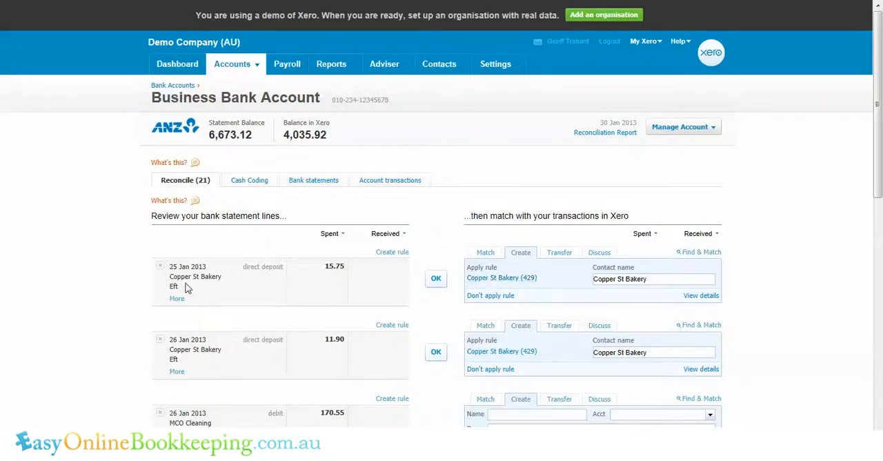
{"action": "left_click", "coordinate": [177, 298]}
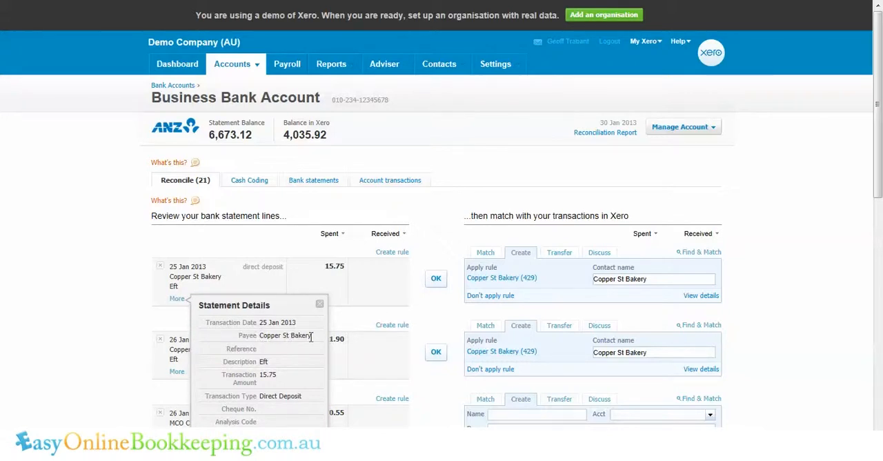
{"action": "left_click", "coordinate": [319, 303]}
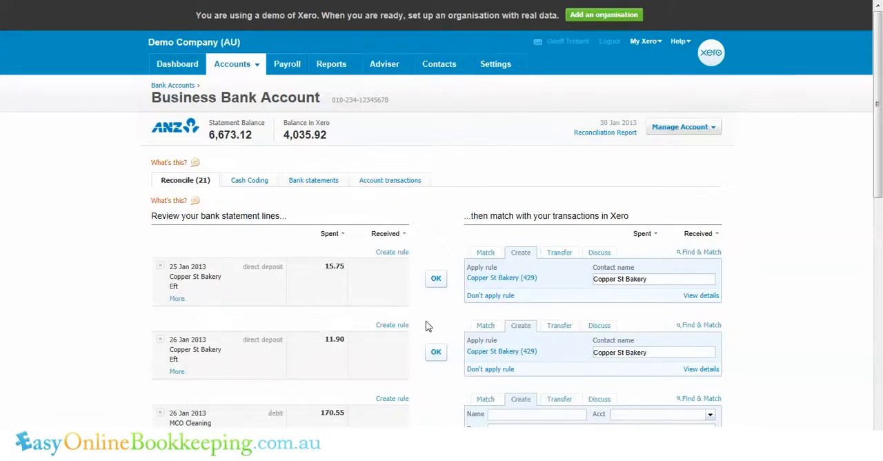
{"action": "mouse_move", "coordinate": [529, 288]}
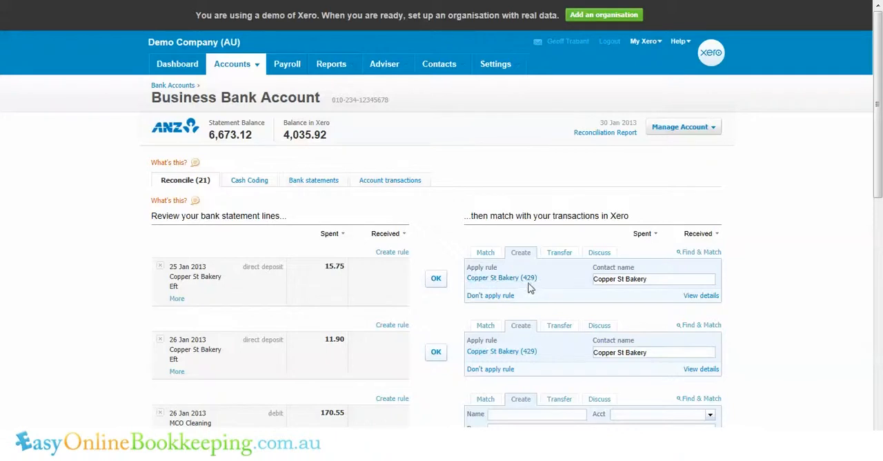
{"action": "mouse_move", "coordinate": [552, 285]}
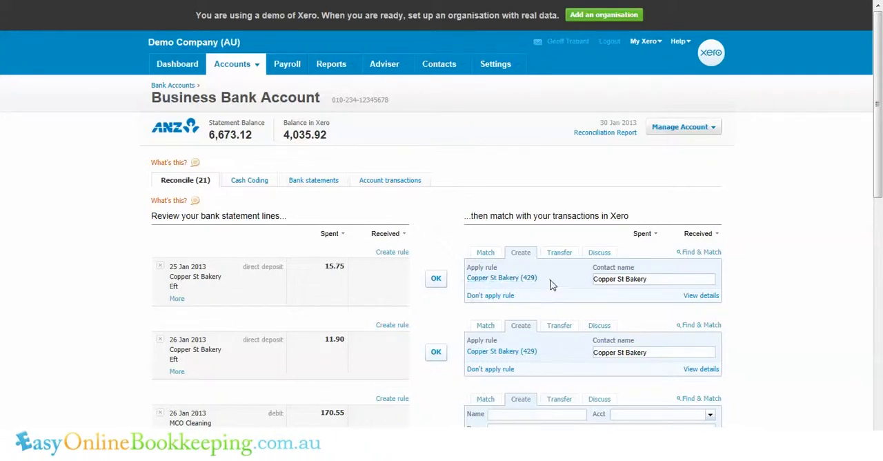
{"action": "mouse_move", "coordinate": [491, 295]}
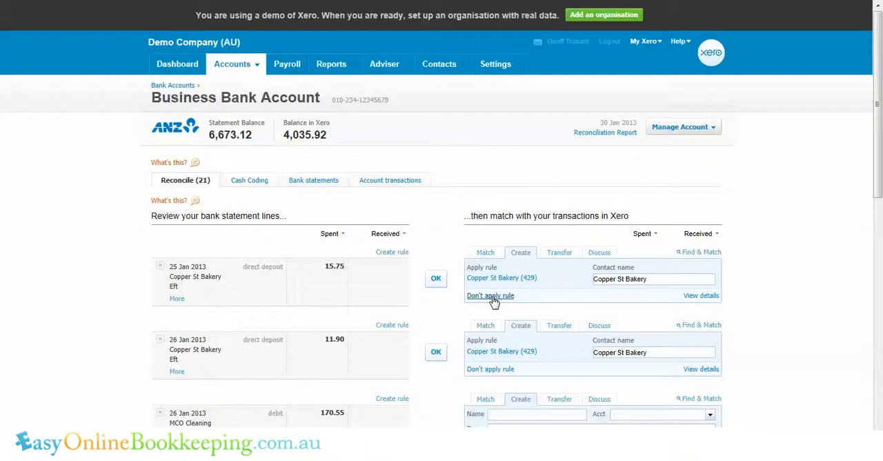
{"action": "mouse_move", "coordinate": [495, 289]}
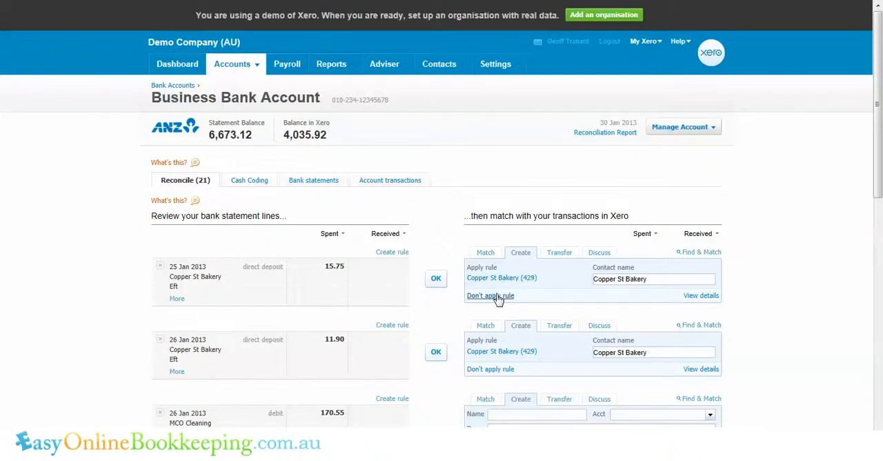
{"action": "mouse_move", "coordinate": [436, 298]}
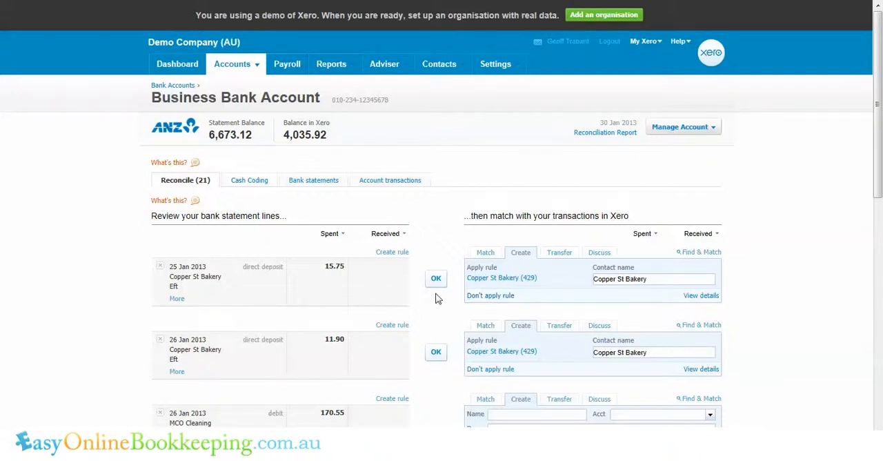
{"action": "mouse_move", "coordinate": [436, 279]}
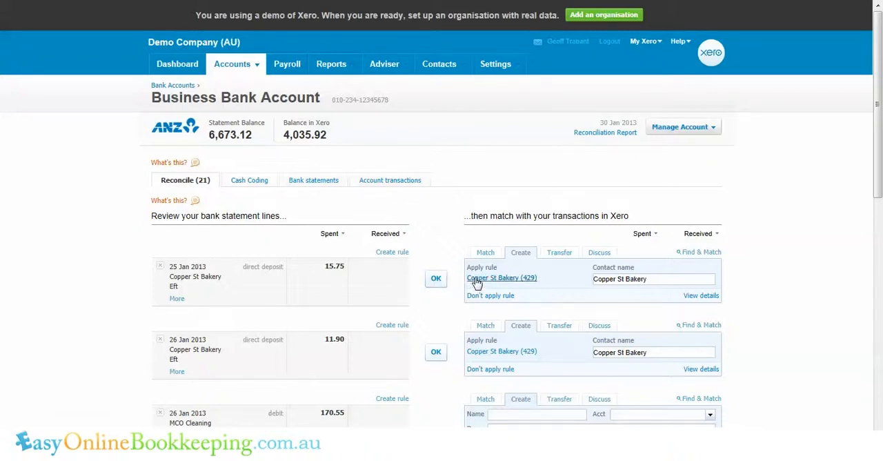
{"action": "mouse_move", "coordinate": [545, 282]}
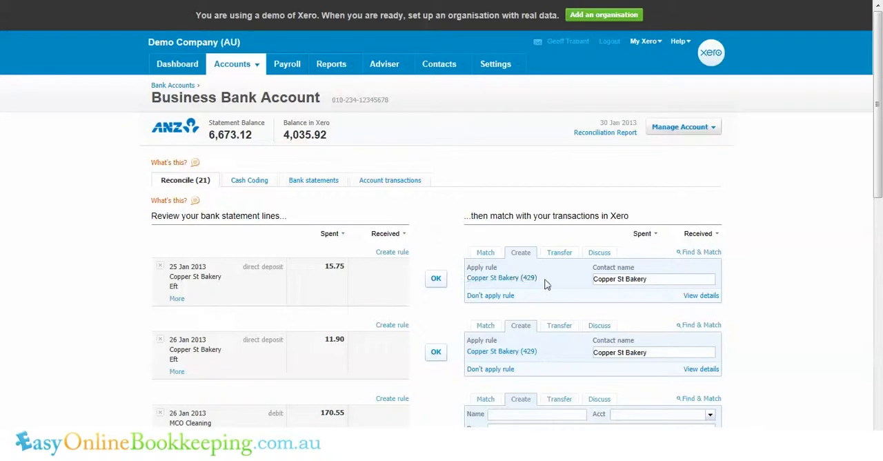
{"action": "mouse_move", "coordinate": [557, 282]}
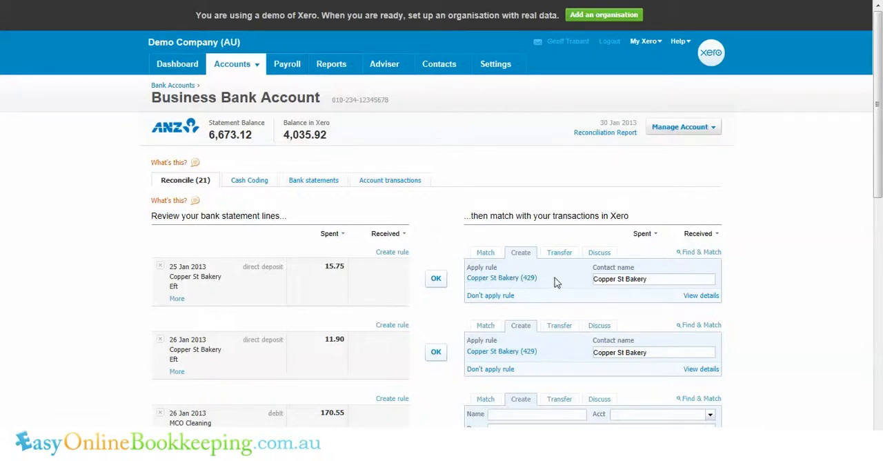
{"action": "mouse_move", "coordinate": [552, 281]}
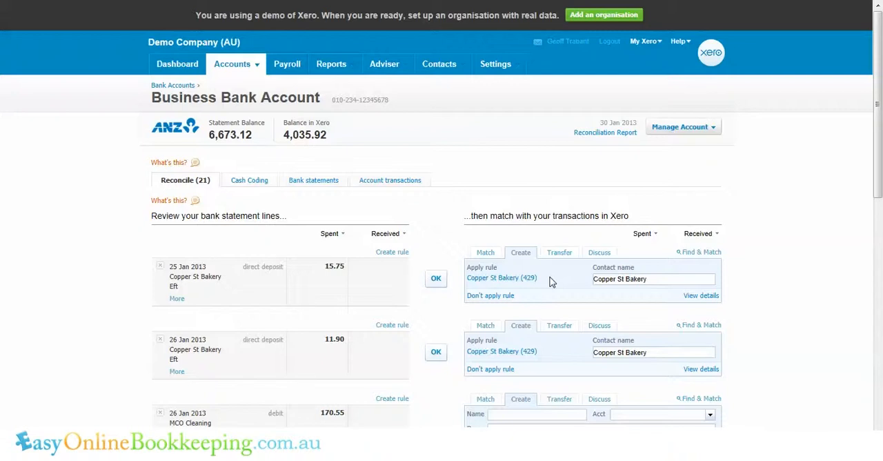
{"action": "mouse_move", "coordinate": [701, 295]}
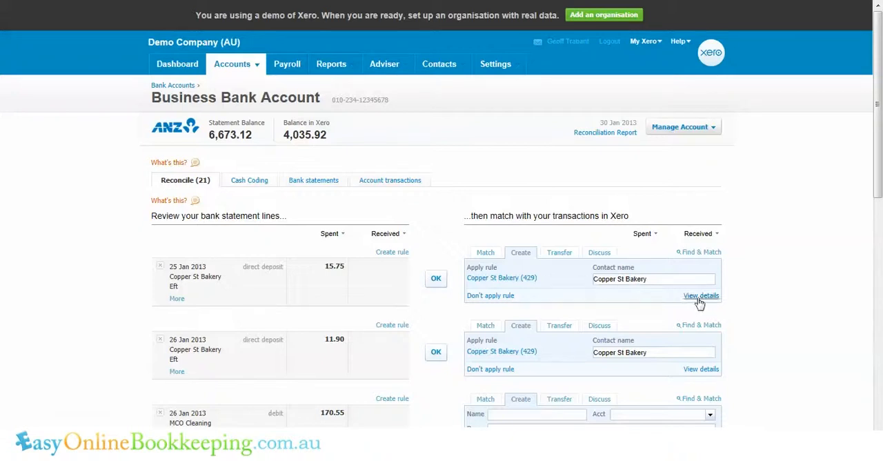
{"action": "mouse_move", "coordinate": [556, 284]}
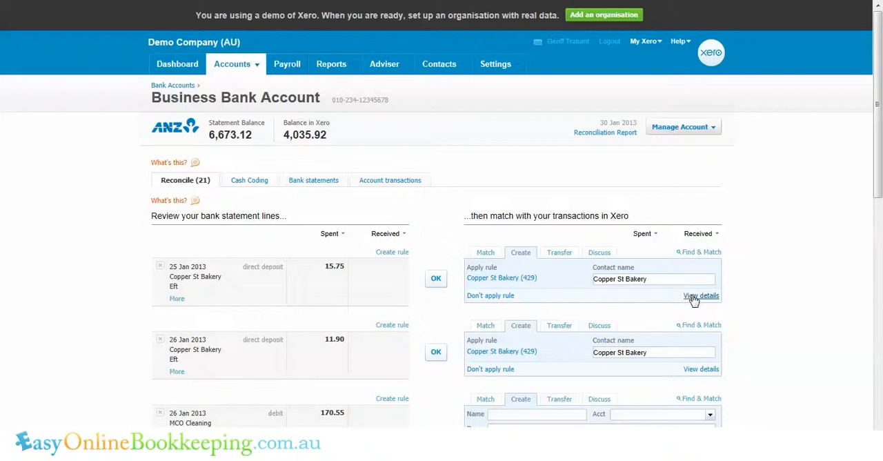
{"action": "mouse_move", "coordinate": [568, 282]}
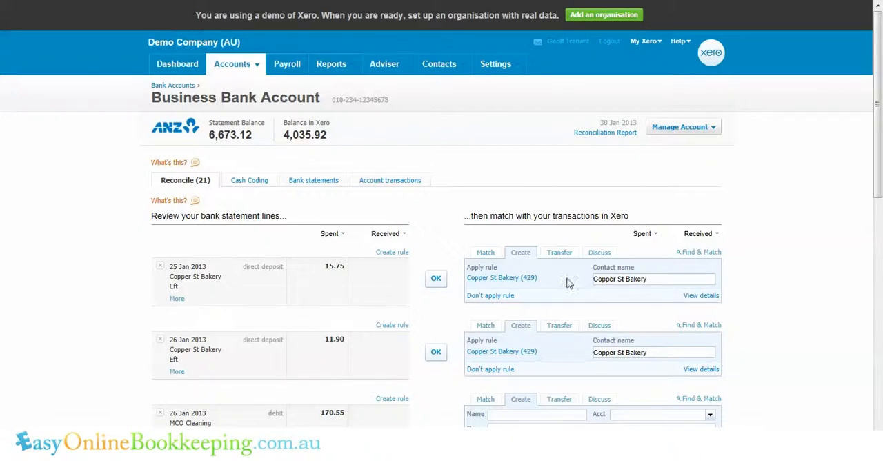
{"action": "mouse_move", "coordinate": [463, 280]}
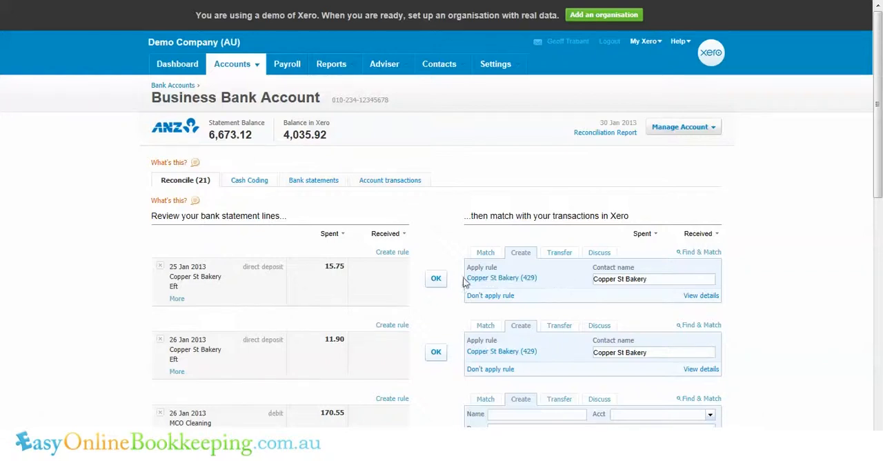
Accept the rule's match on the 25 Jan and 26 Jan Copper St Bakery lines, then review remaining lines
{"action": "left_click", "coordinate": [436, 279]}
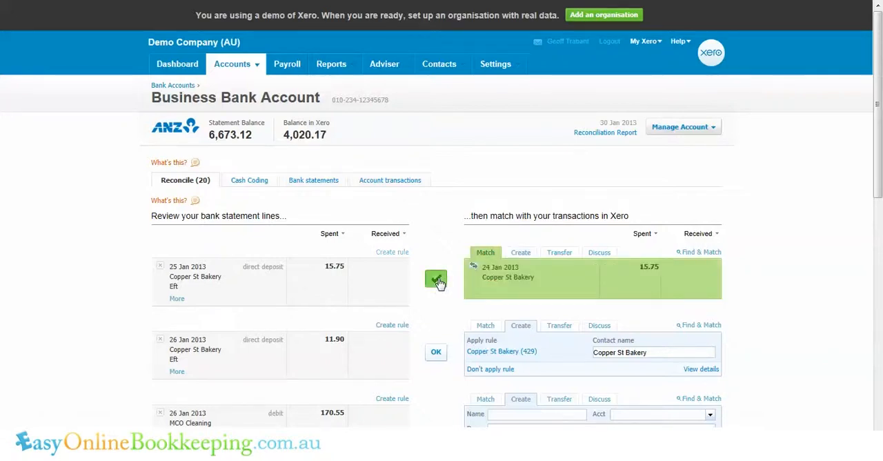
{"action": "left_click", "coordinate": [435, 280]}
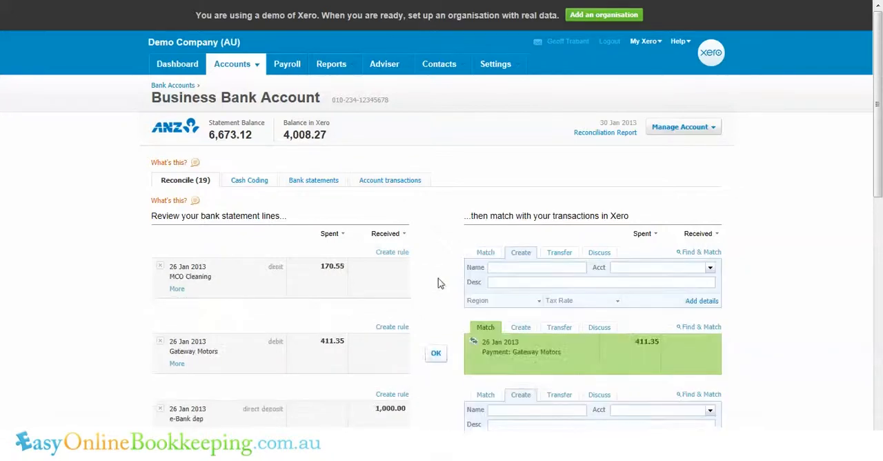
{"action": "scroll", "scroll_direction": "down", "scroll_amount": 3}
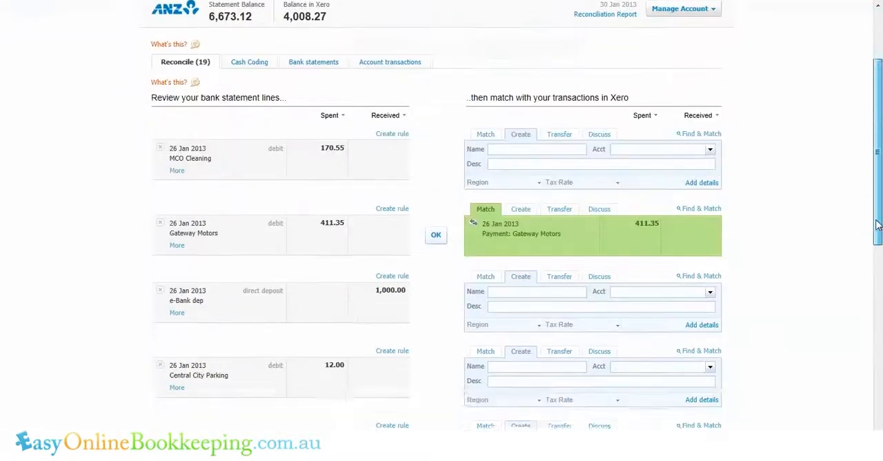
{"action": "scroll", "scroll_direction": "down", "scroll_amount": 3}
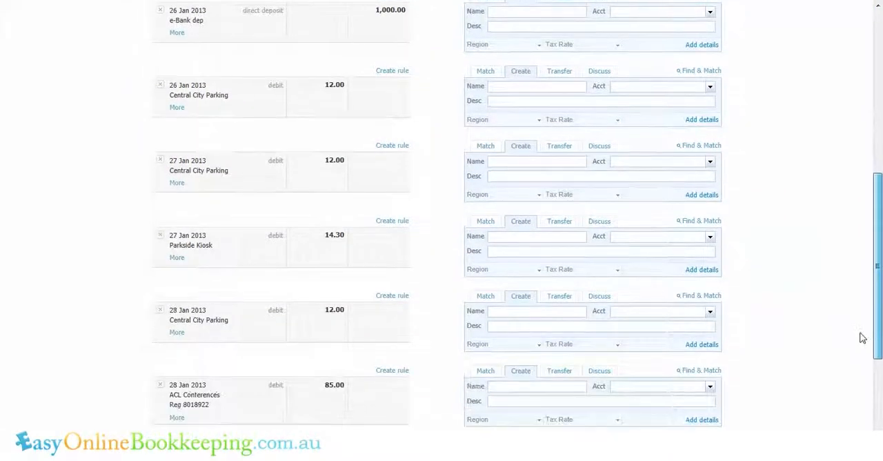
{"action": "scroll", "scroll_direction": "down", "scroll_amount": 3}
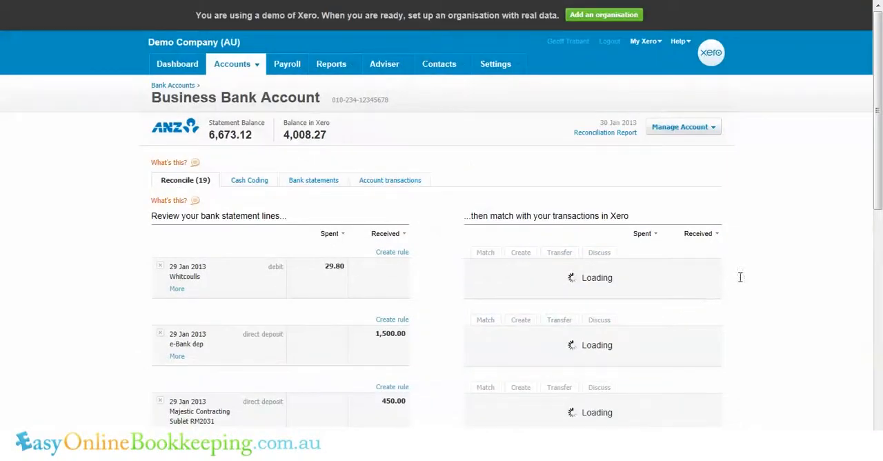
{"action": "scroll", "scroll_direction": "down", "scroll_amount": 3}
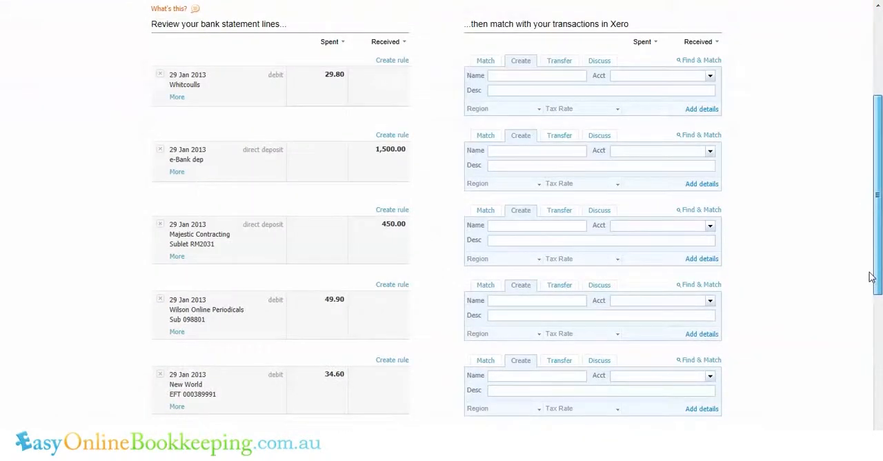
{"action": "scroll", "scroll_direction": "down", "scroll_amount": 3}
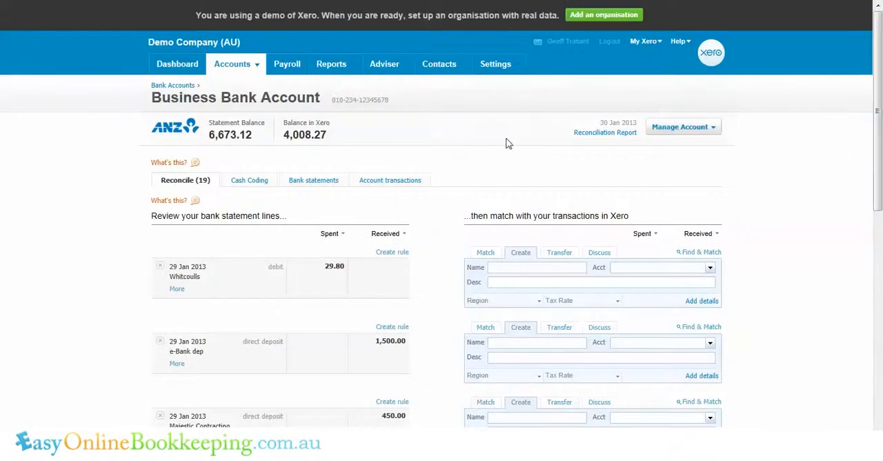
{"action": "mouse_move", "coordinate": [276, 156]}
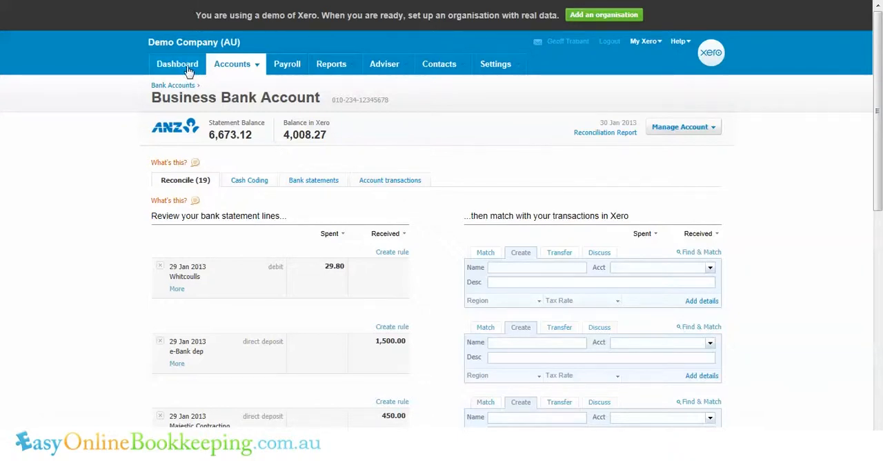
From the dashboard, open the Business Bank Account's Bank Rules list showing Copper St Bakery (429)
{"action": "left_click", "coordinate": [177, 64]}
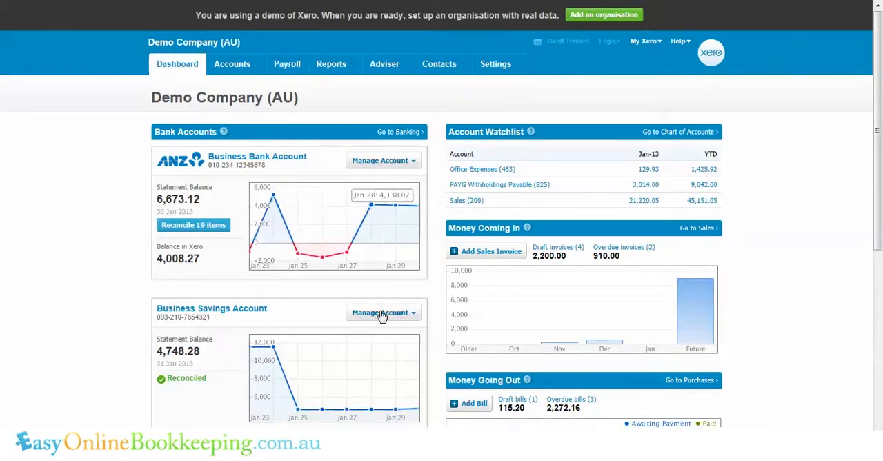
{"action": "mouse_move", "coordinate": [385, 291]}
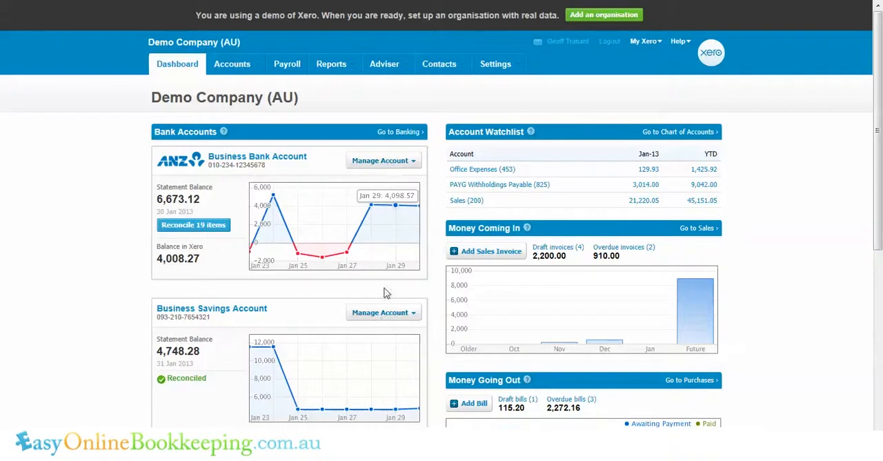
{"action": "left_click", "coordinate": [380, 160]}
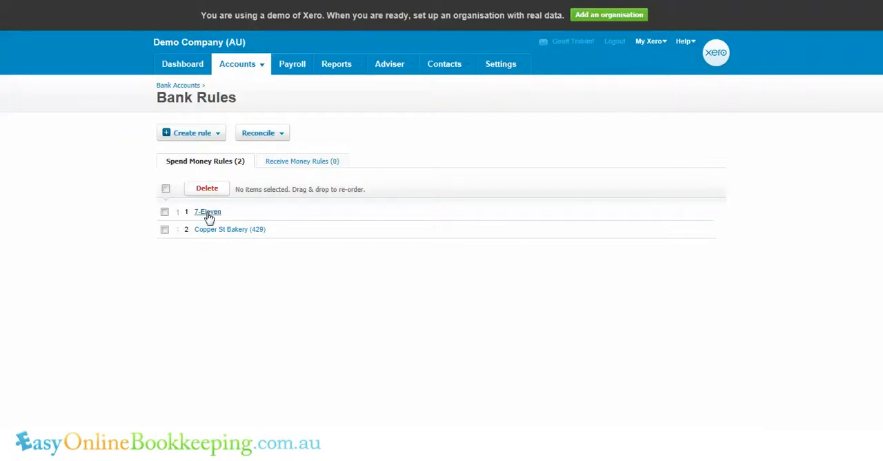
{"action": "mouse_move", "coordinate": [310, 165]}
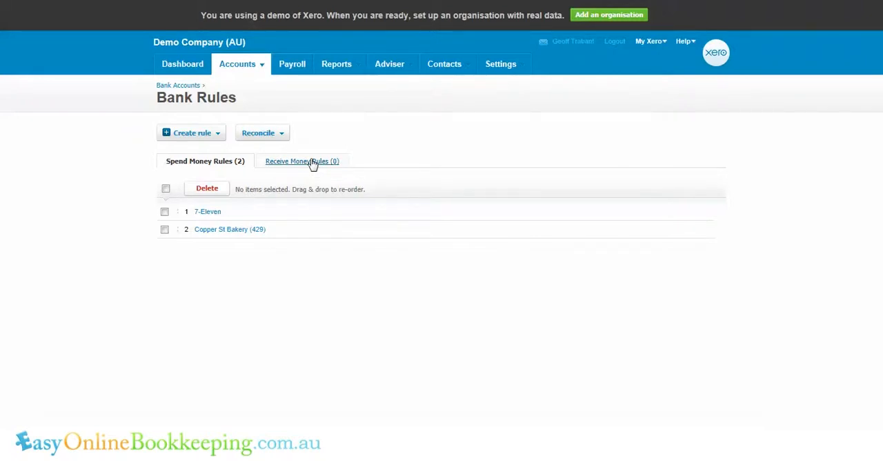
{"action": "left_click", "coordinate": [301, 161]}
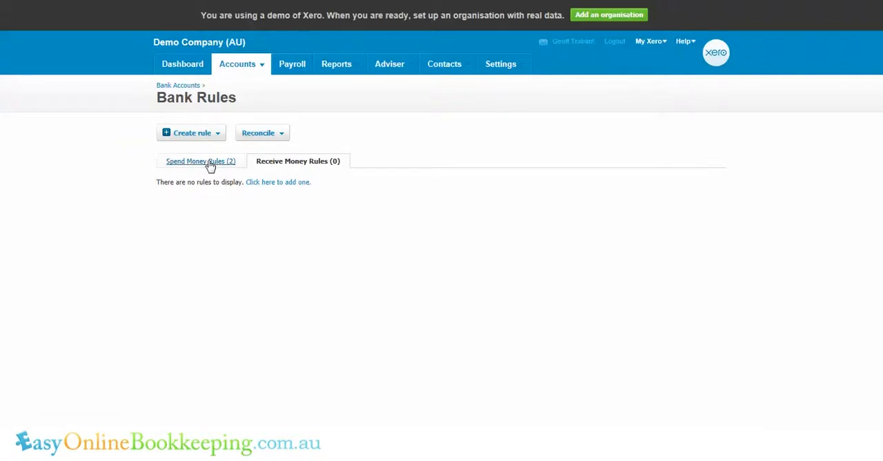
{"action": "left_click", "coordinate": [200, 160]}
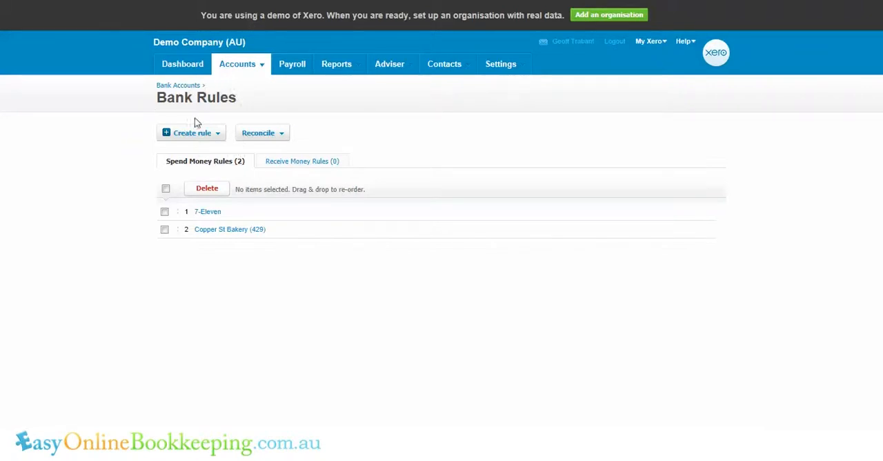
{"action": "mouse_move", "coordinate": [232, 114]}
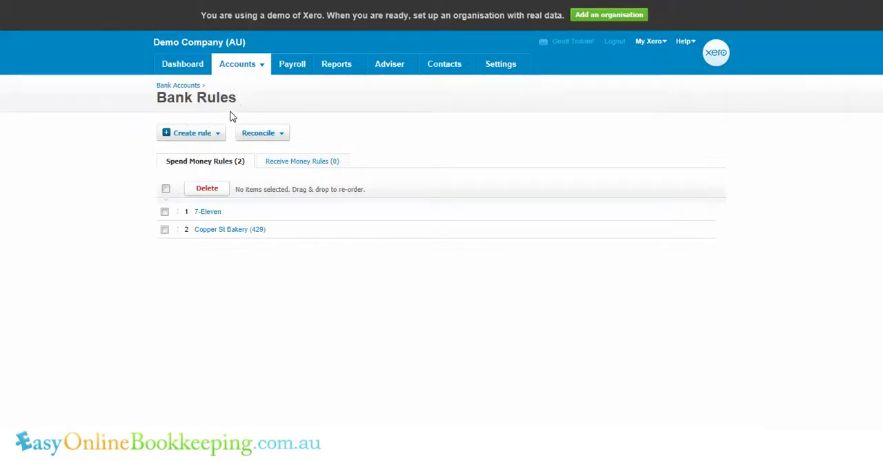